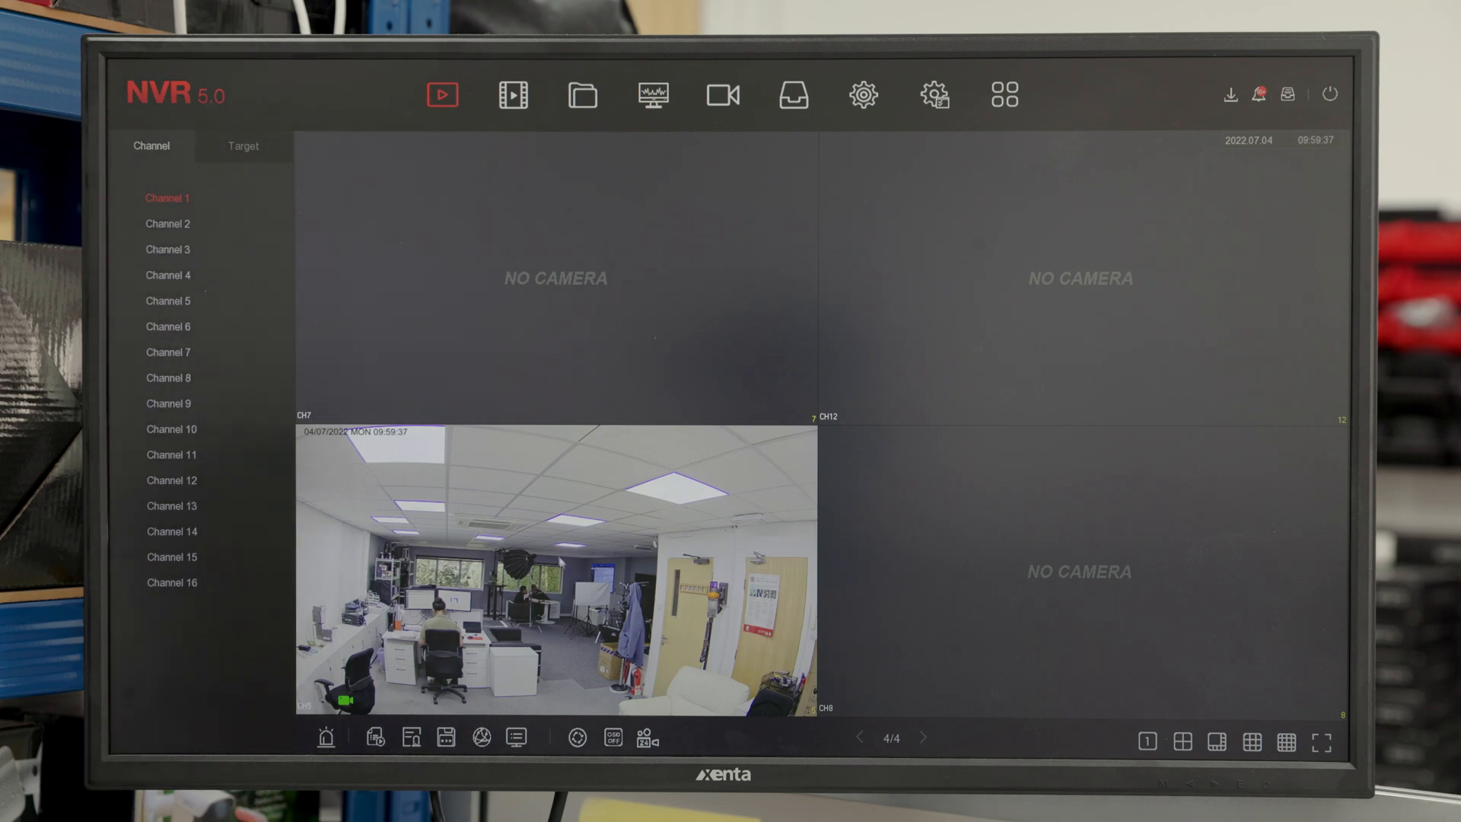
{"action": "mouse_move", "coordinate": [886, 194]}
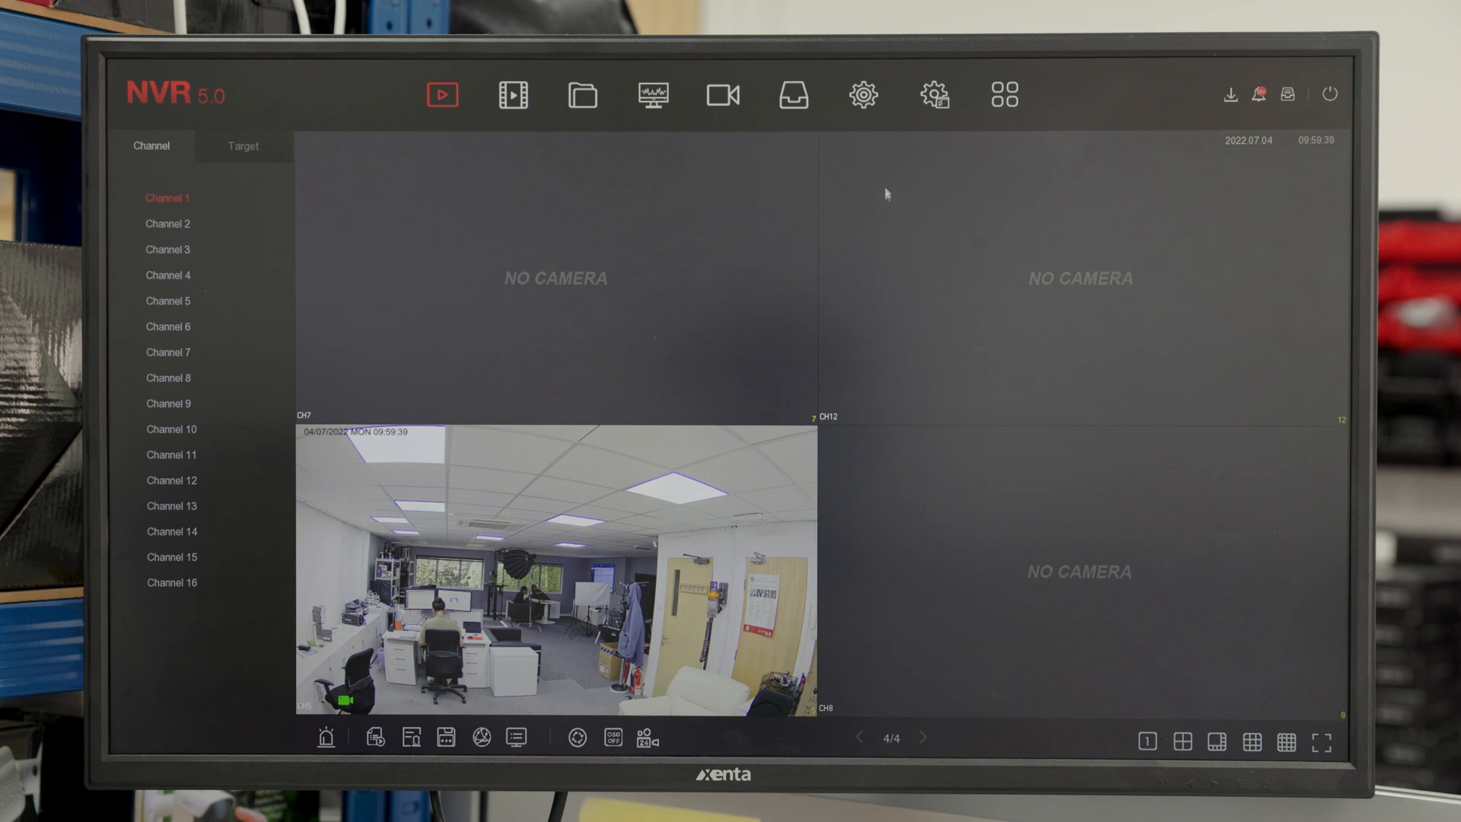
Go to channel 5's Smart Event settings, view detection modes, and open Line Crossing.
{"action": "left_click", "coordinate": [862, 94]}
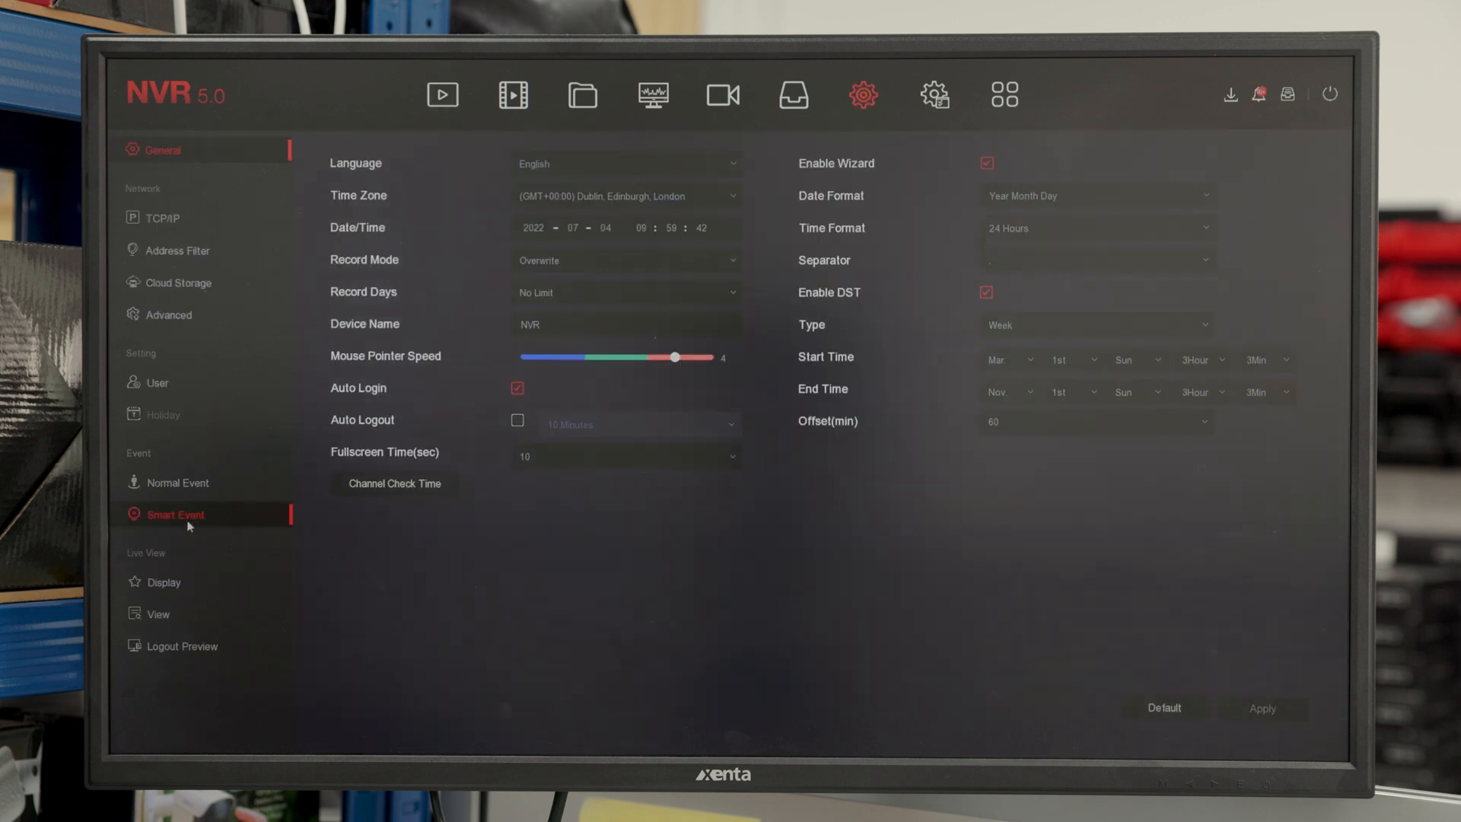
{"action": "left_click", "coordinate": [174, 514]}
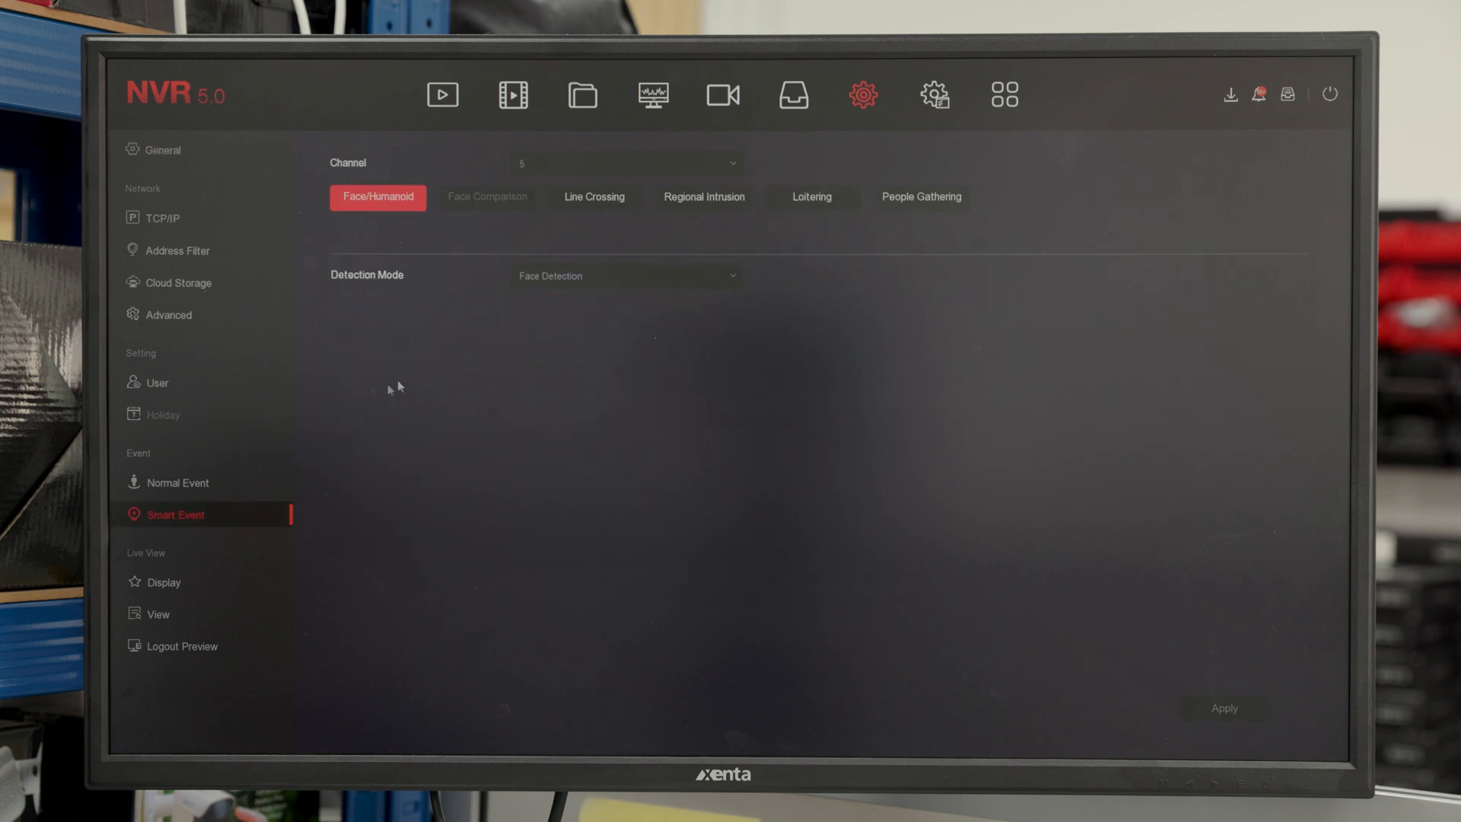
{"action": "left_click", "coordinate": [626, 274]}
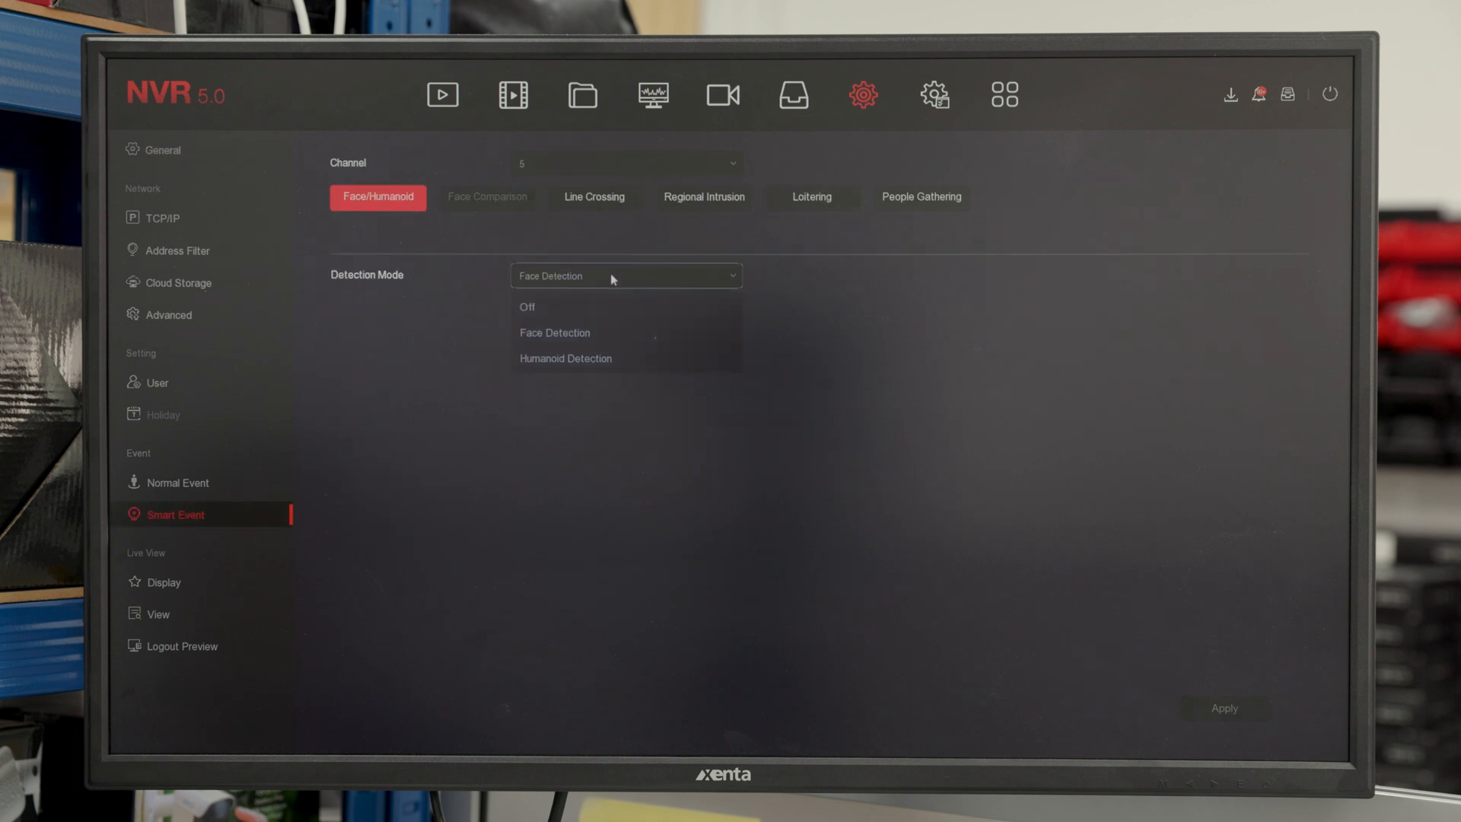
{"action": "mouse_move", "coordinate": [502, 216]}
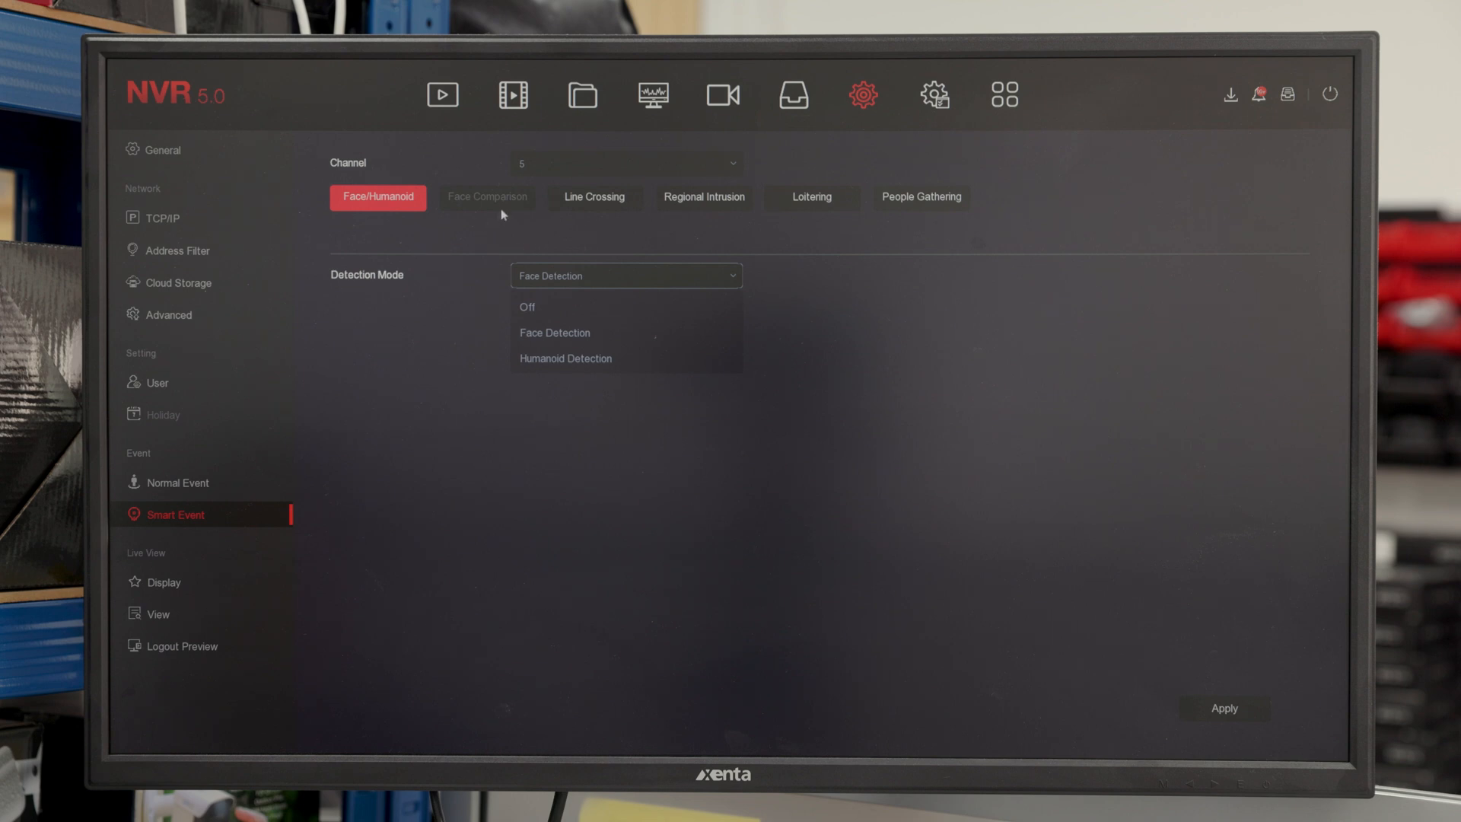
{"action": "left_click", "coordinate": [593, 196]}
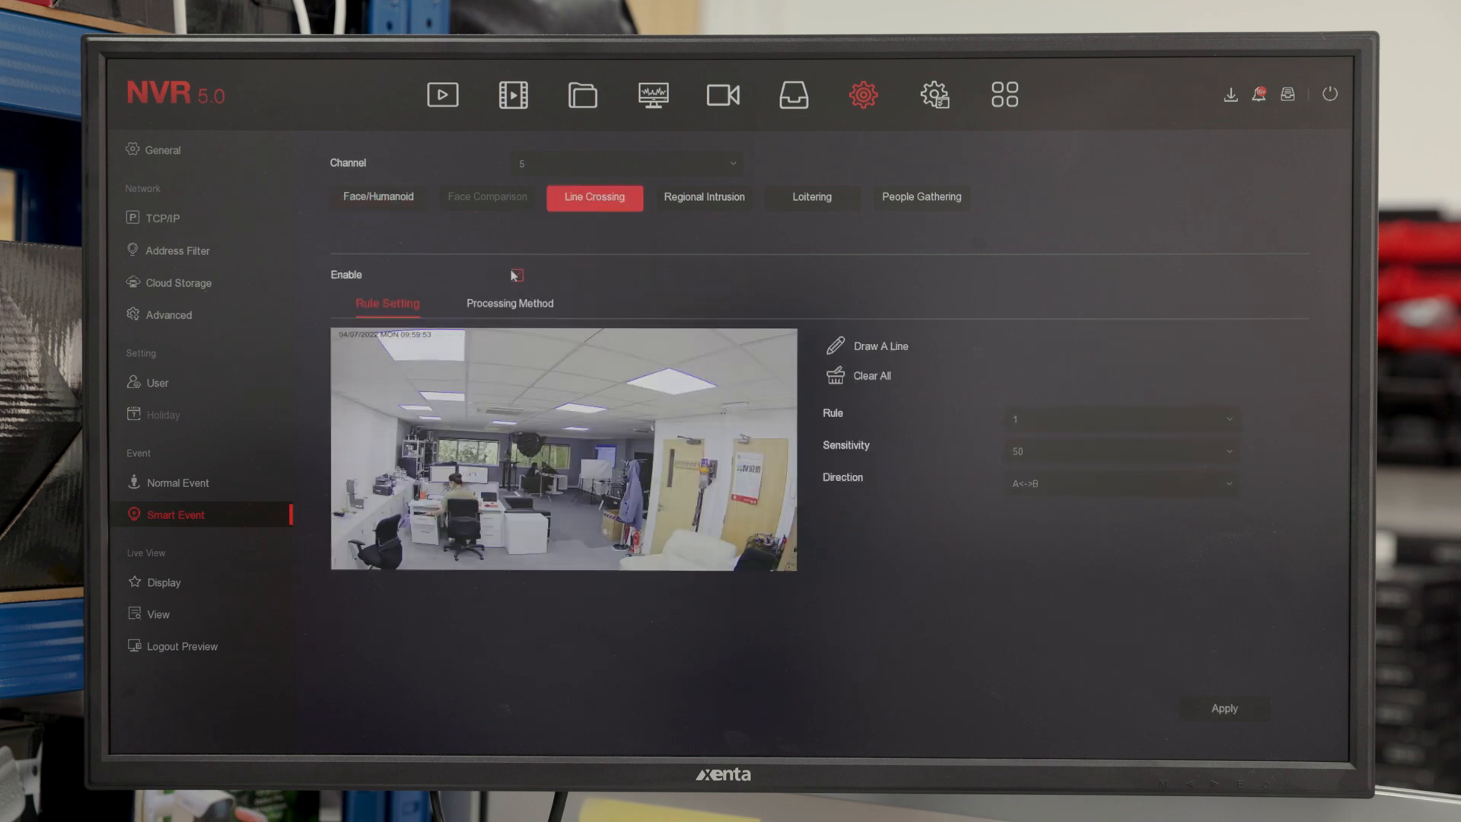
Draw a crossing line on channel 5's preview and show its alarm response options.
{"action": "left_click", "coordinate": [516, 275]}
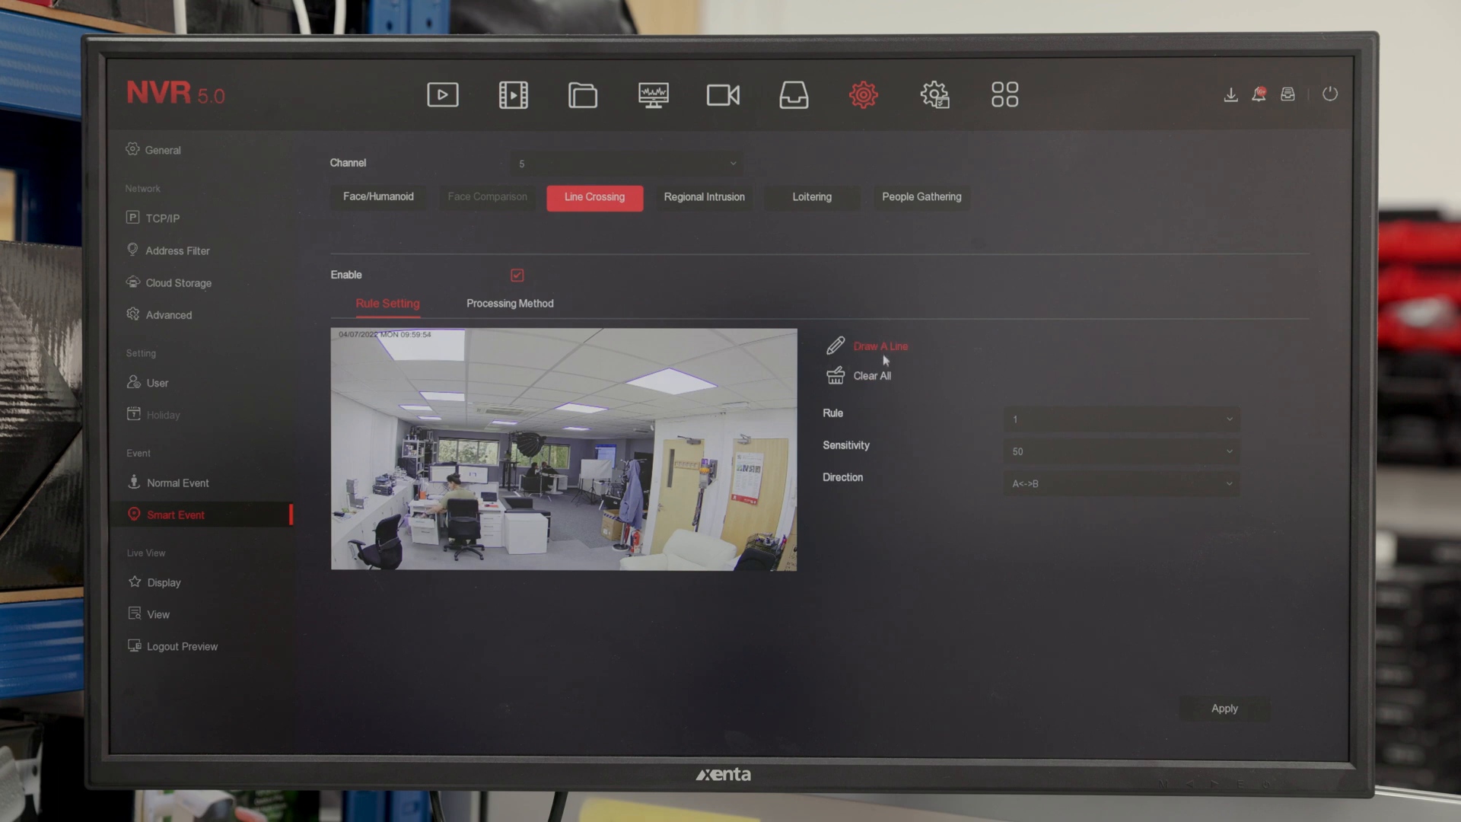
{"action": "mouse_move", "coordinate": [534, 575]}
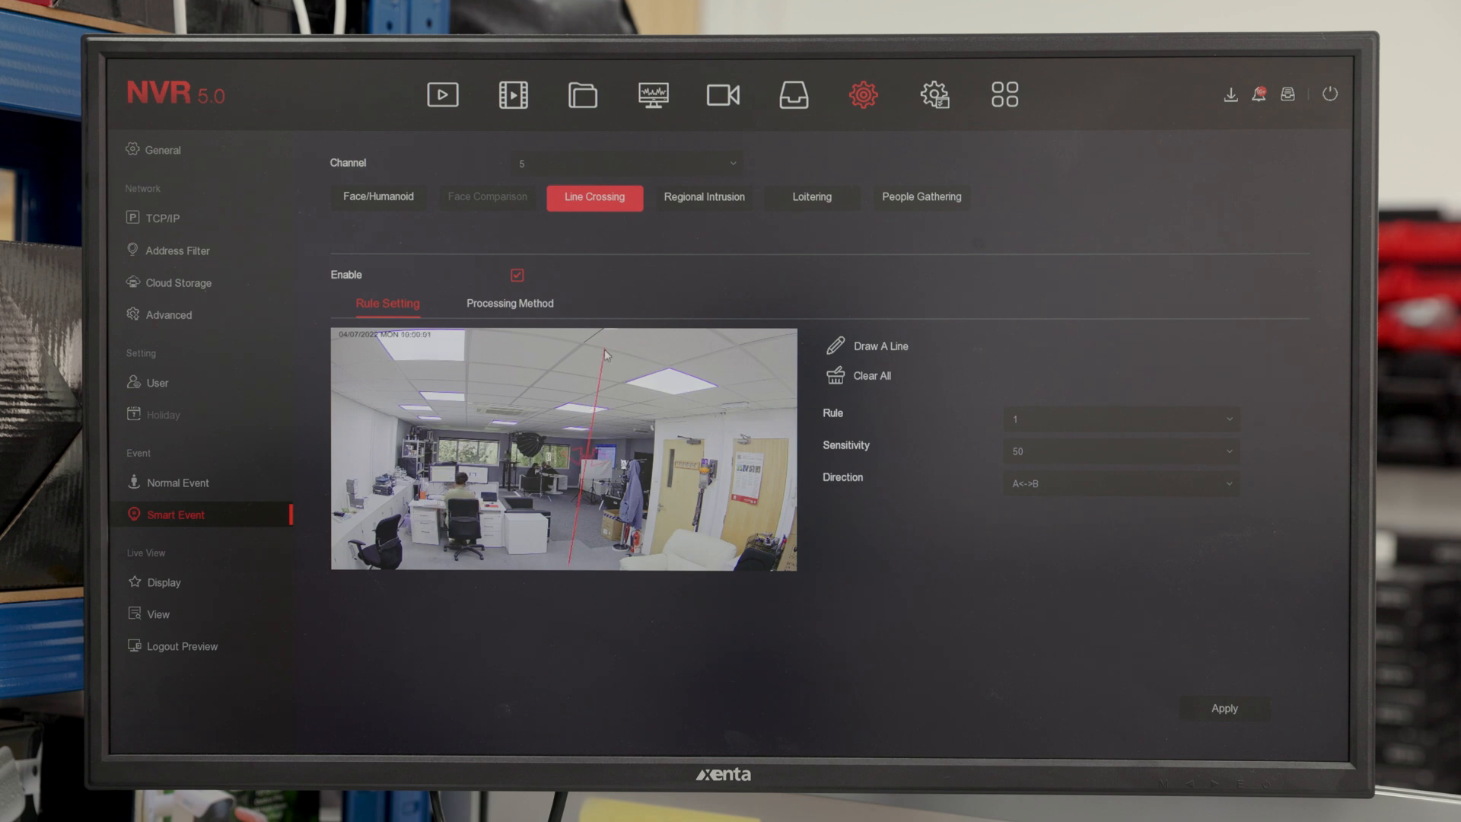
{"action": "left_click", "coordinate": [510, 303]}
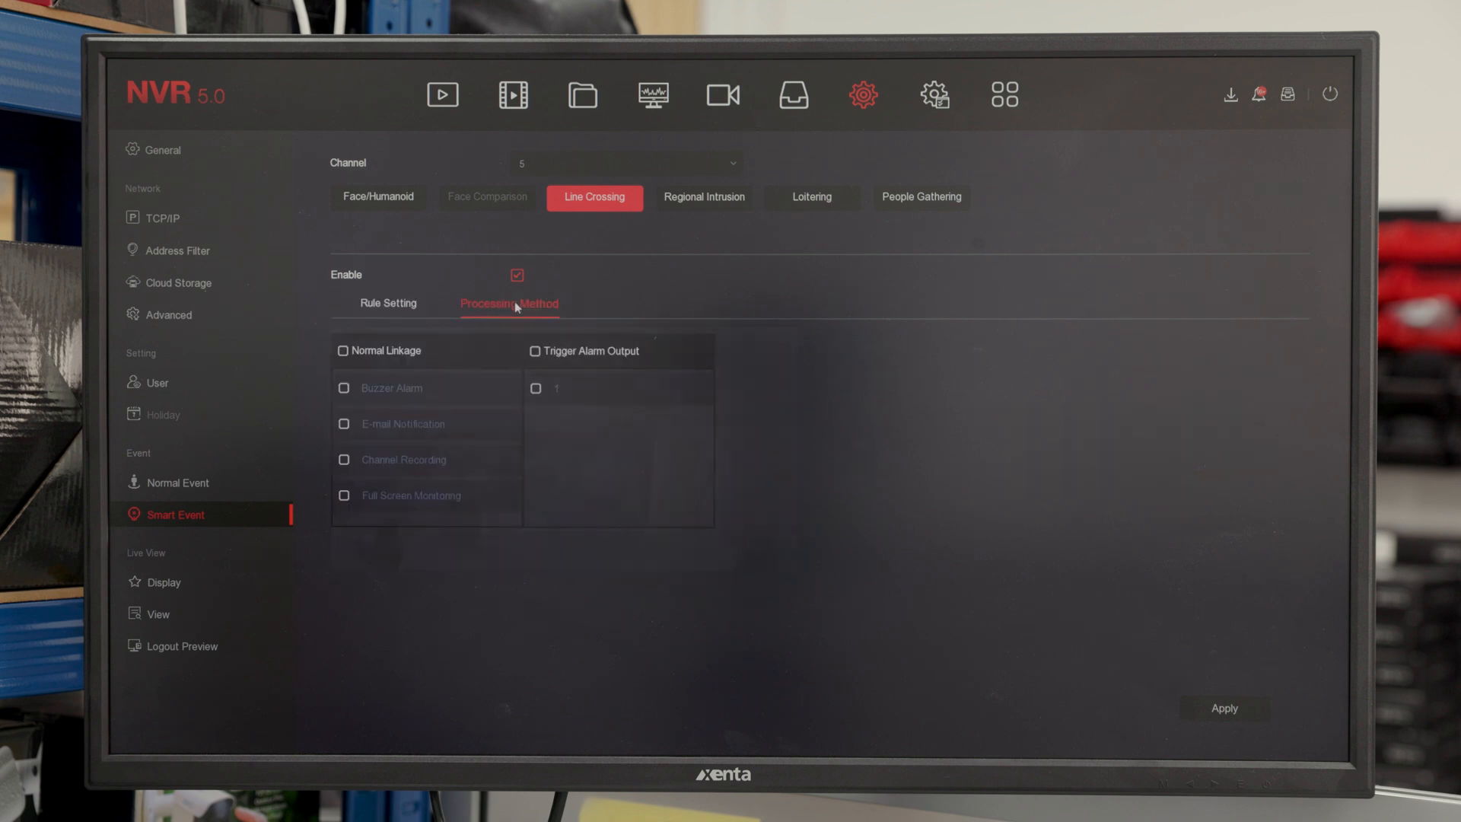
{"action": "mouse_move", "coordinate": [401, 465]}
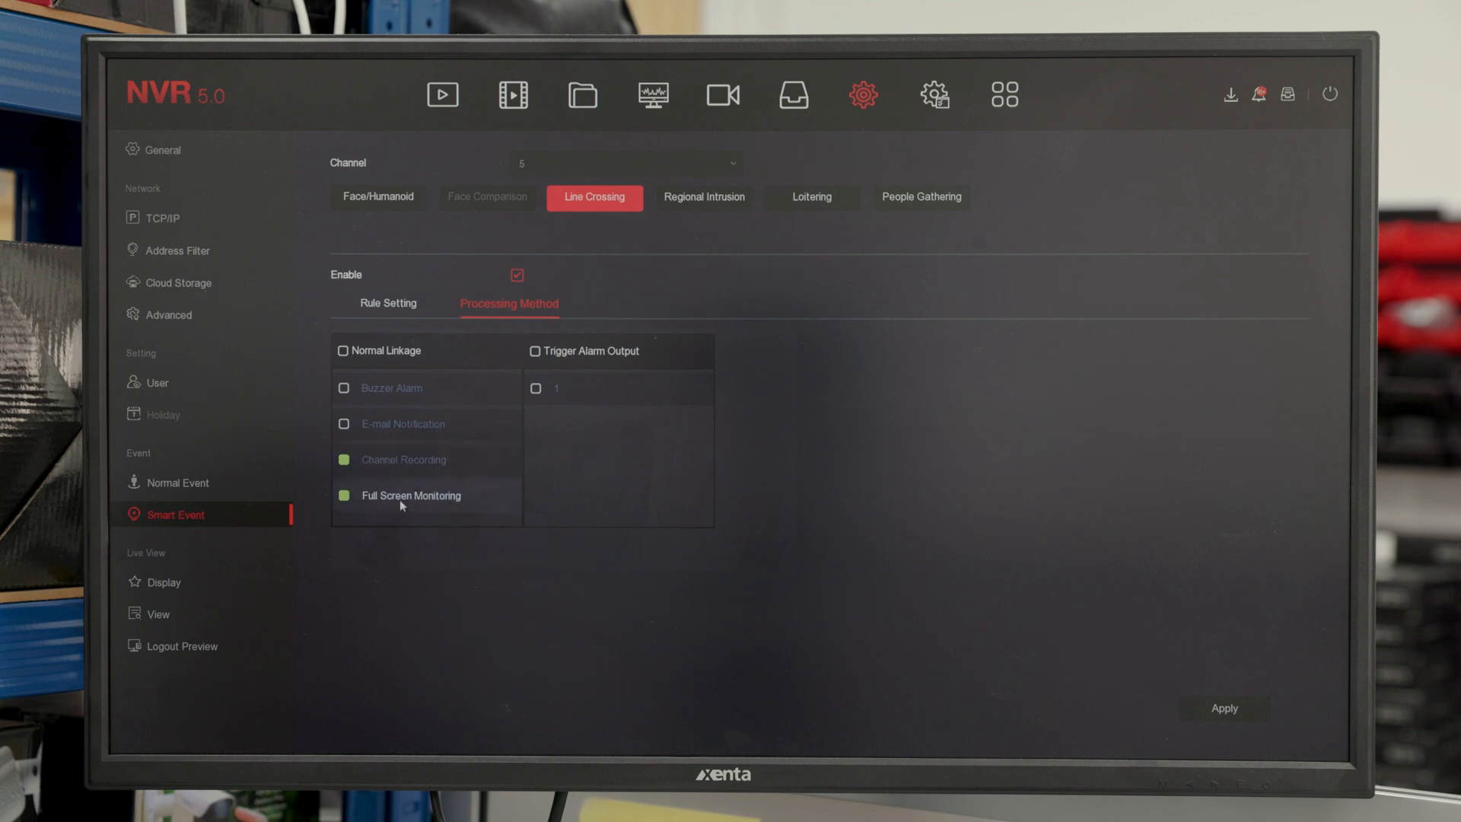
{"action": "mouse_move", "coordinate": [1223, 708]}
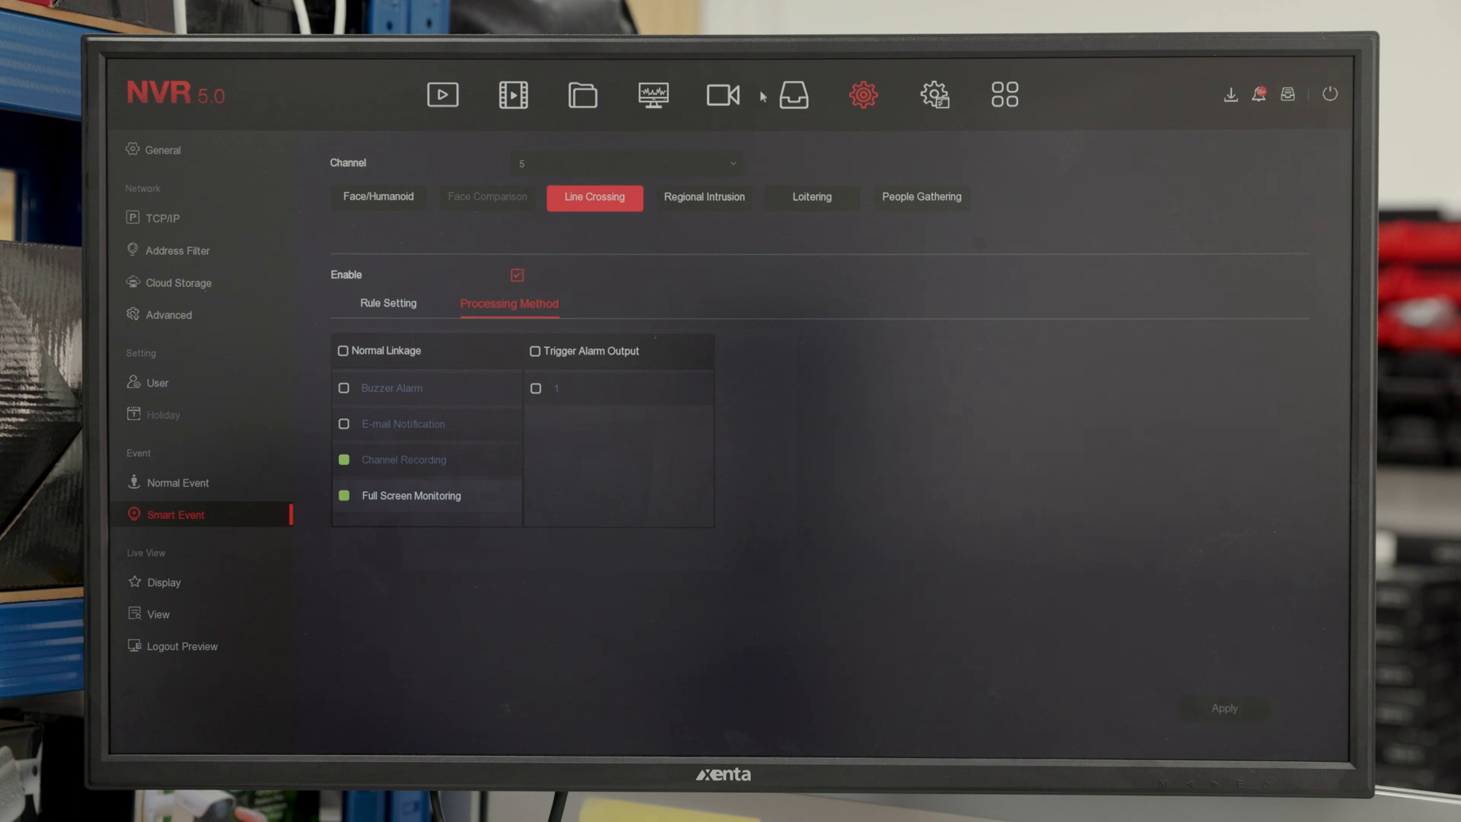
In Storage > Record, pick channel 5 and select the Intelligent recording type.
{"action": "left_click", "coordinate": [793, 94]}
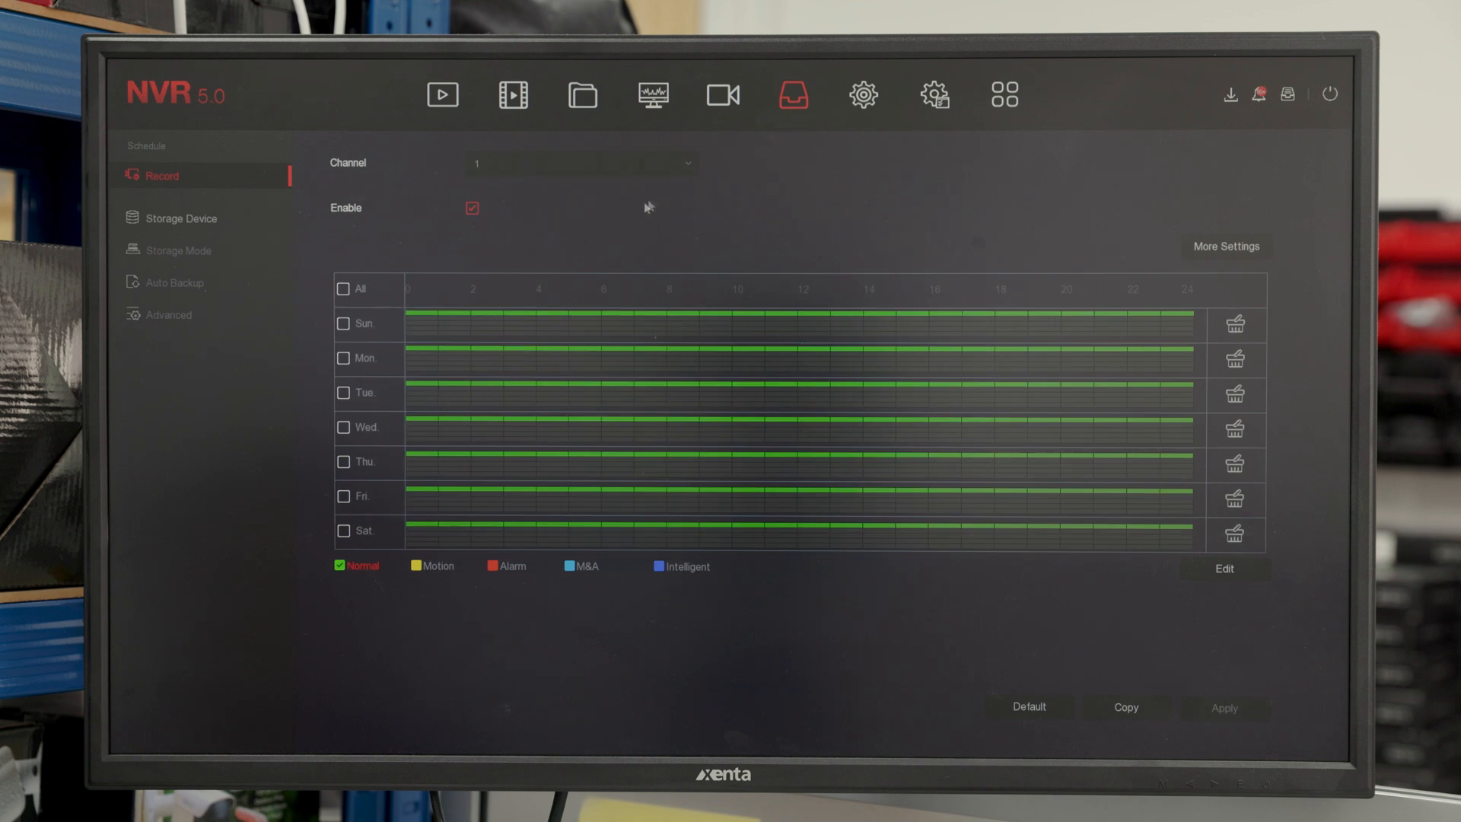
{"action": "left_click", "coordinate": [581, 162]}
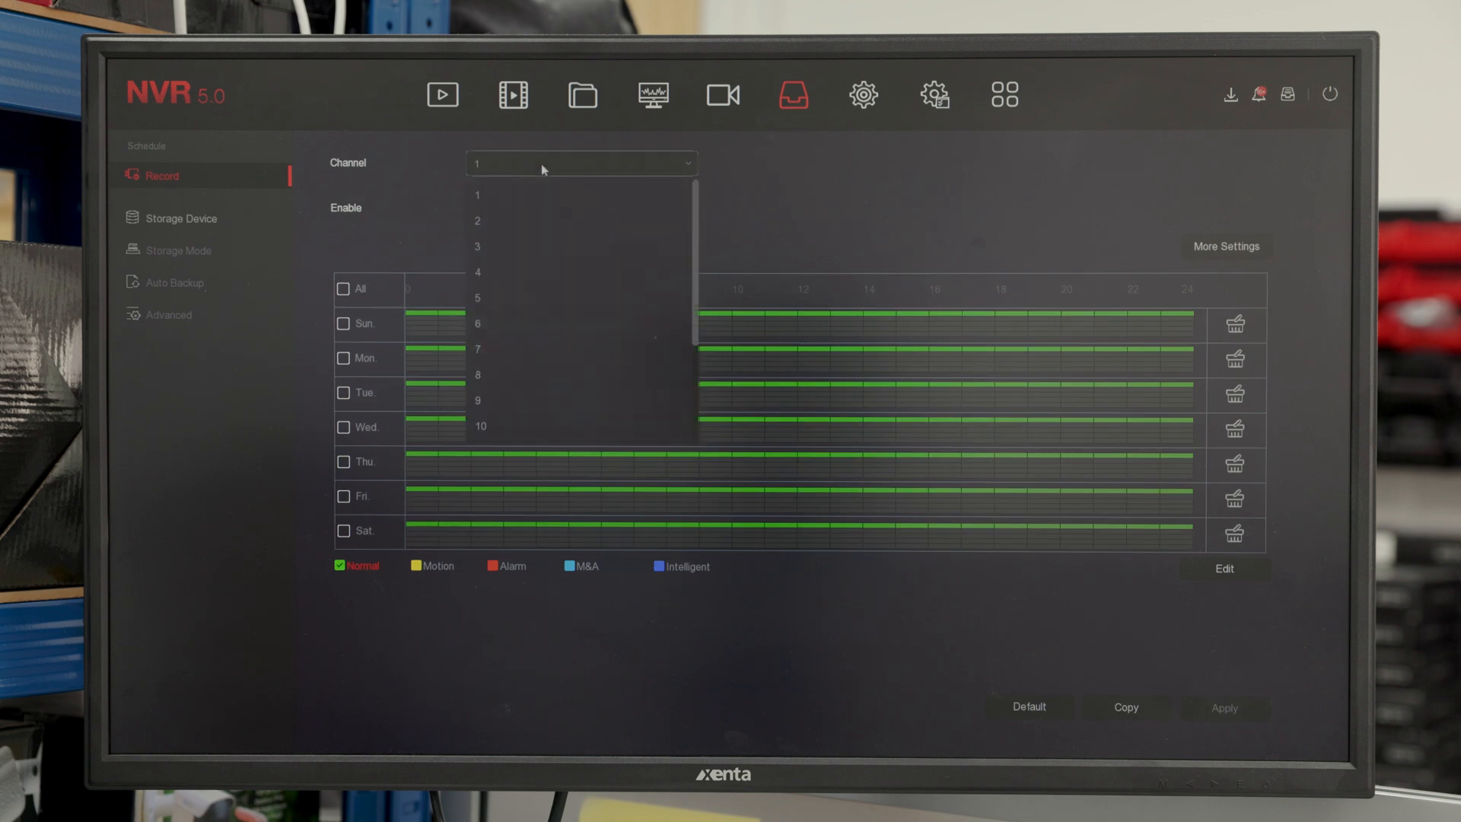
{"action": "left_click", "coordinate": [478, 298]}
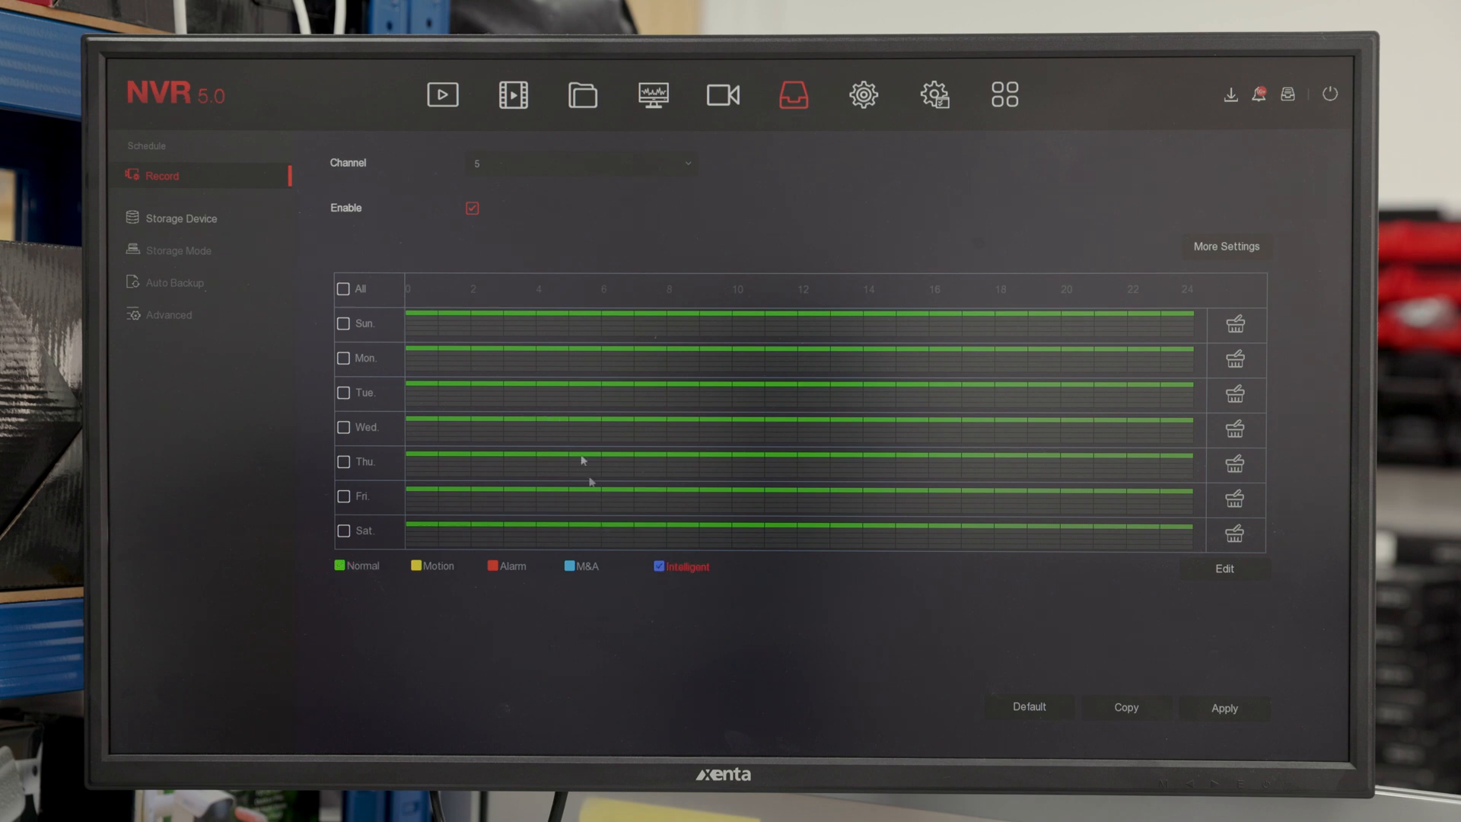
{"action": "left_click", "coordinate": [343, 289]}
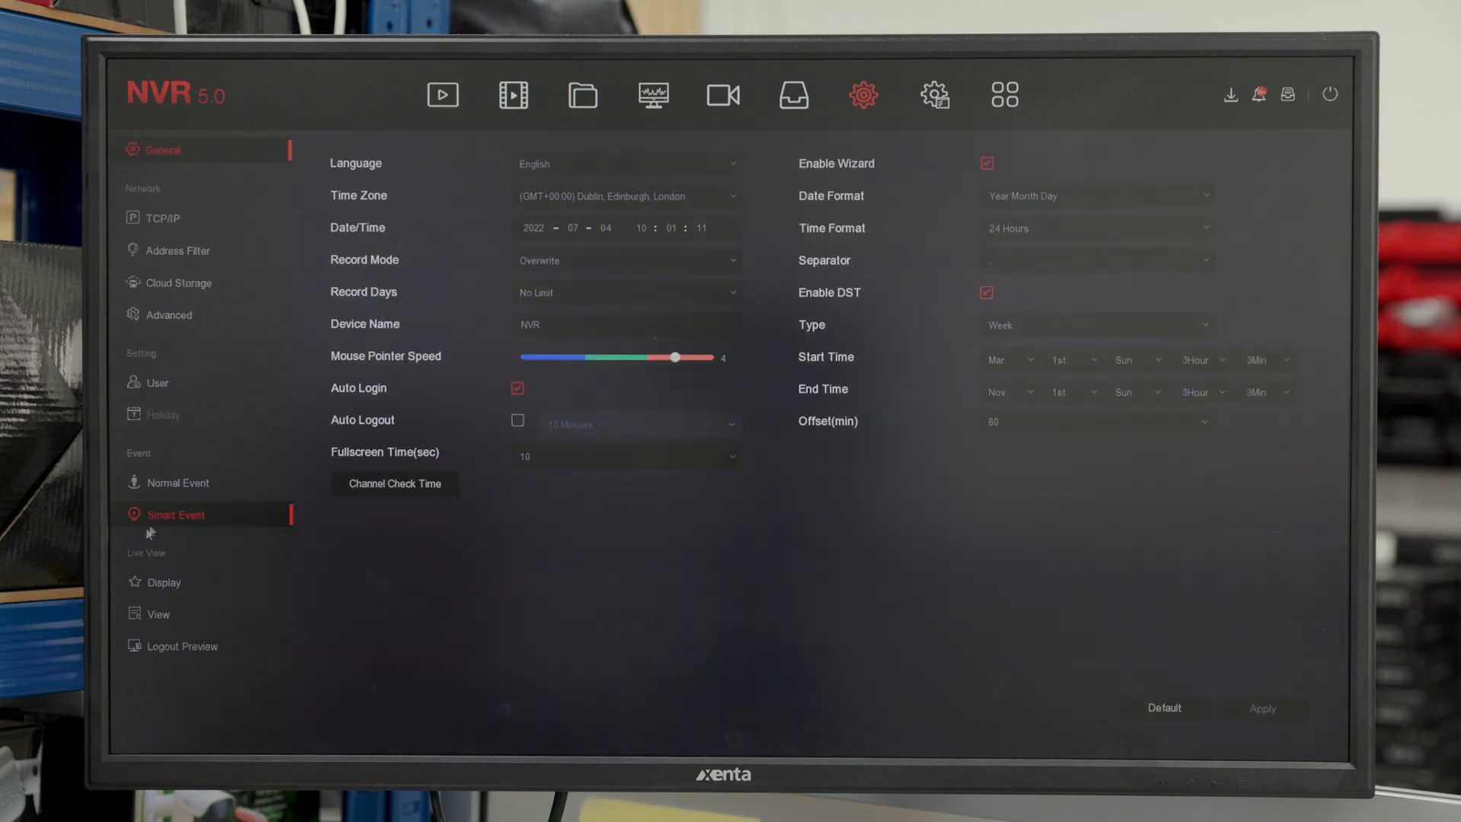
Choose Humanoid Detection as channel 5's Smart Event detection mode and apply it.
{"action": "left_click", "coordinate": [175, 514]}
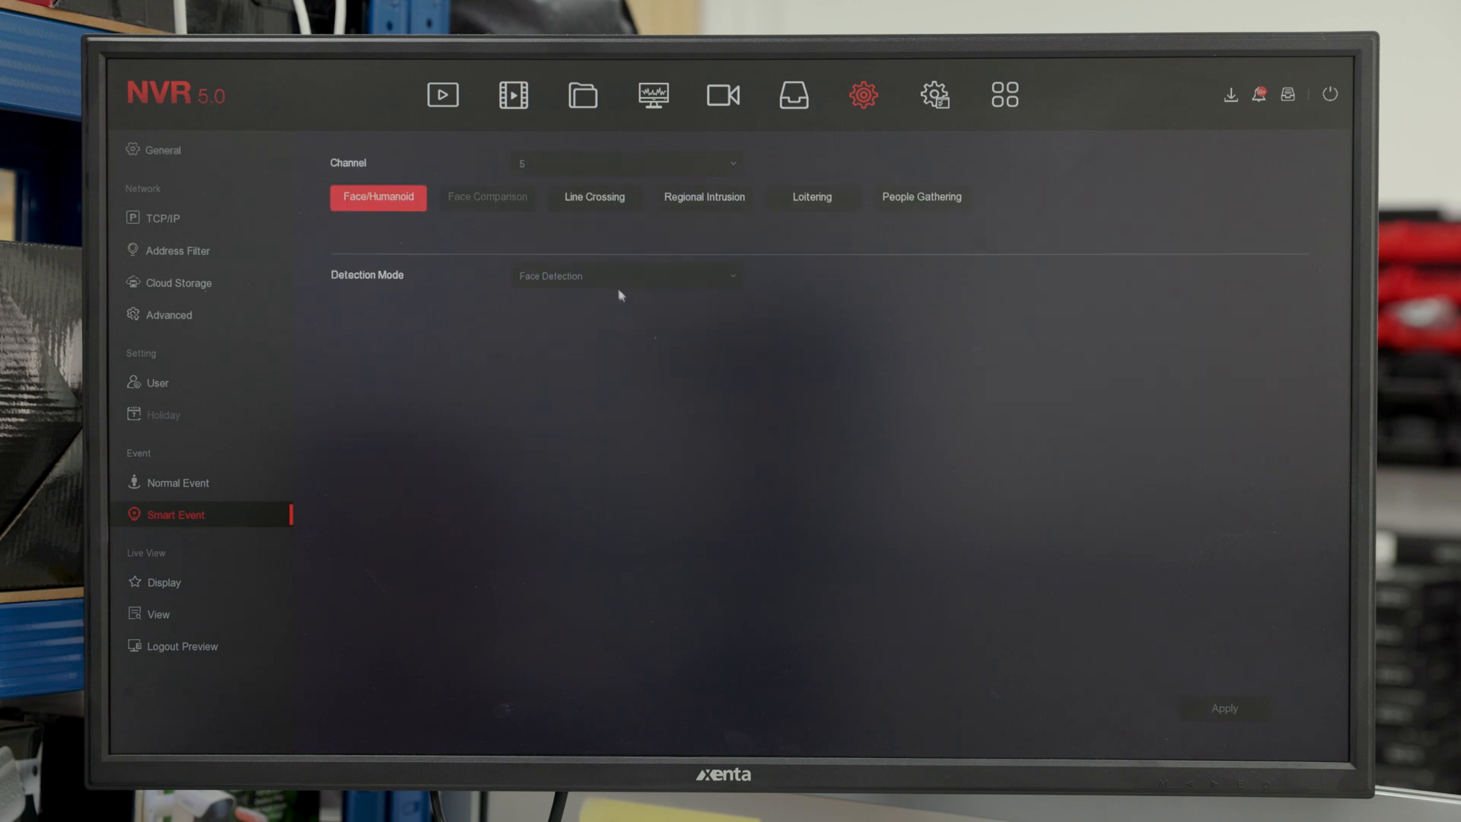
{"action": "left_click", "coordinate": [625, 275]}
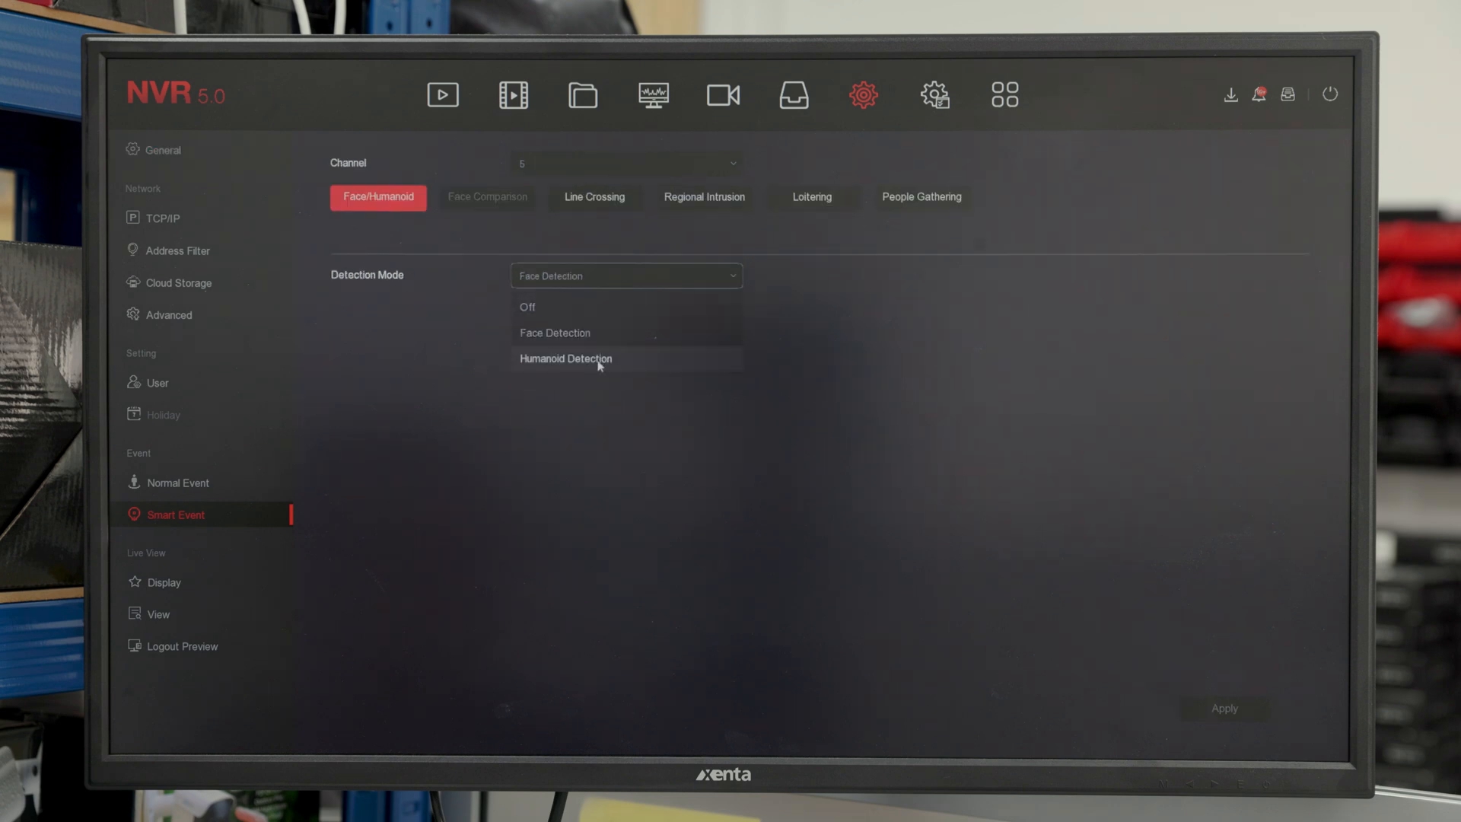
{"action": "left_click", "coordinate": [564, 358]}
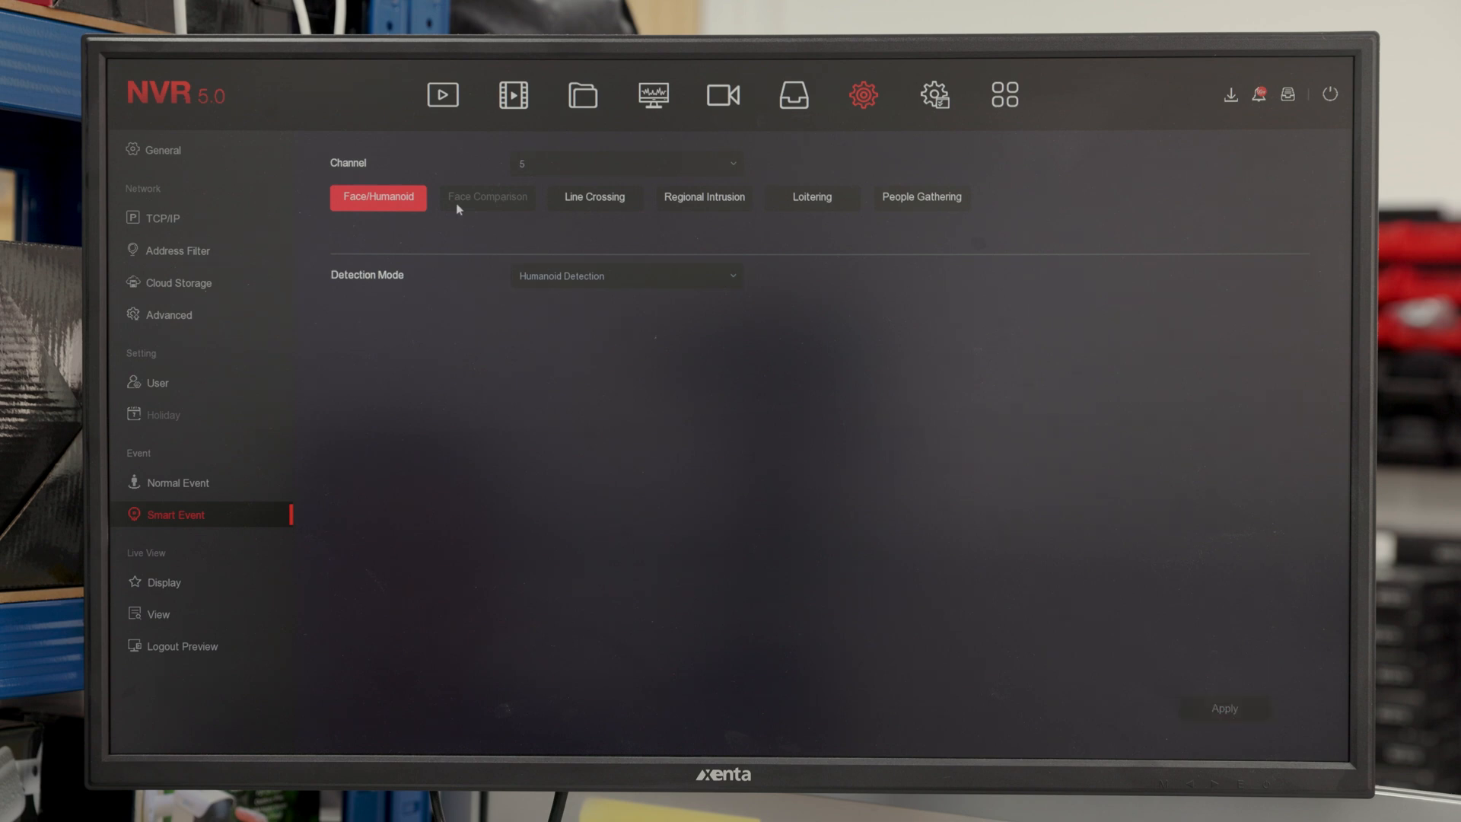
{"action": "left_click", "coordinate": [443, 94]}
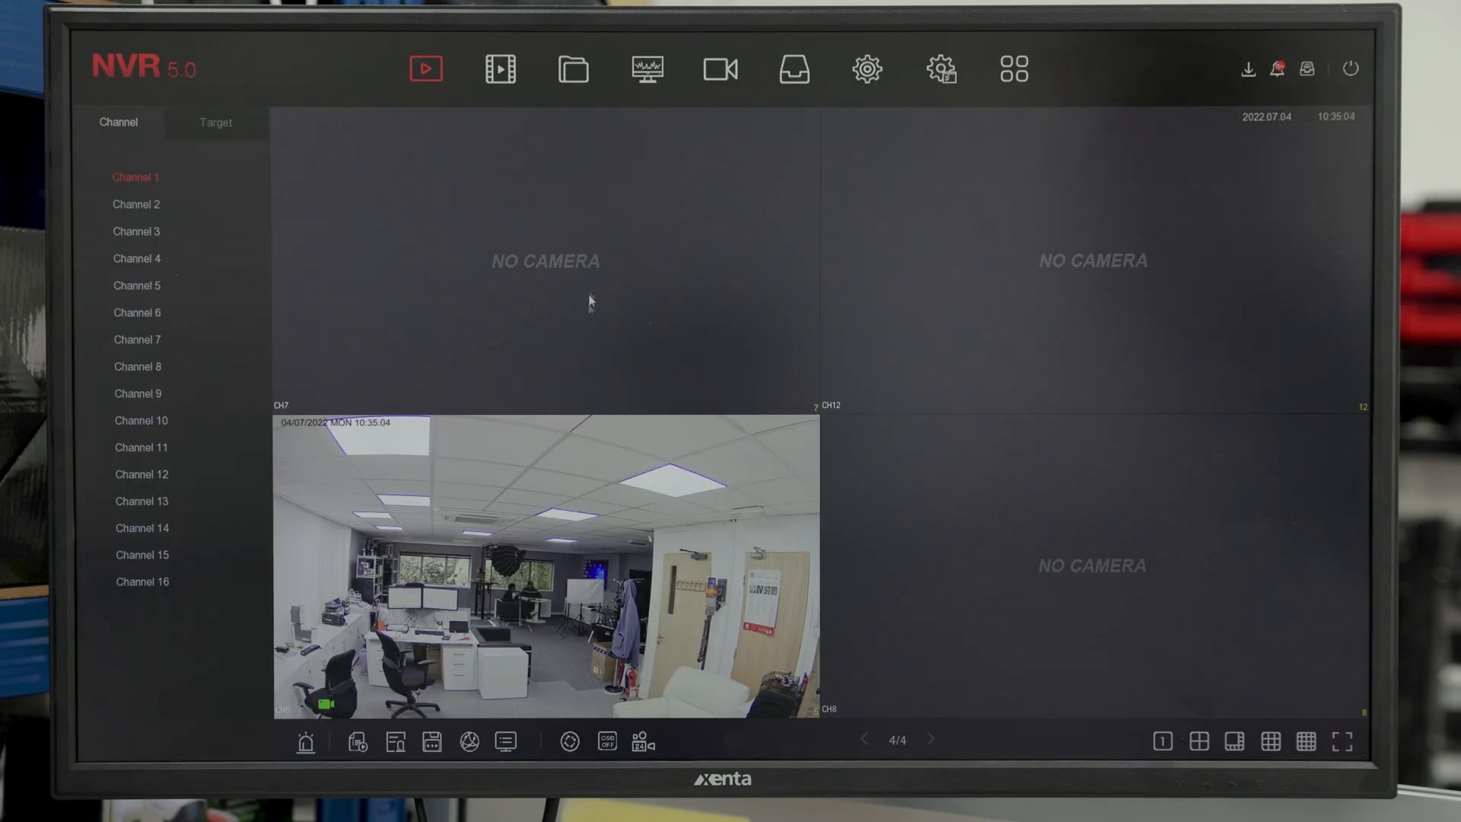
Play channel 5's 4 July normal recording with a zoomed timeline, then select 3 July.
{"action": "left_click", "coordinate": [501, 67]}
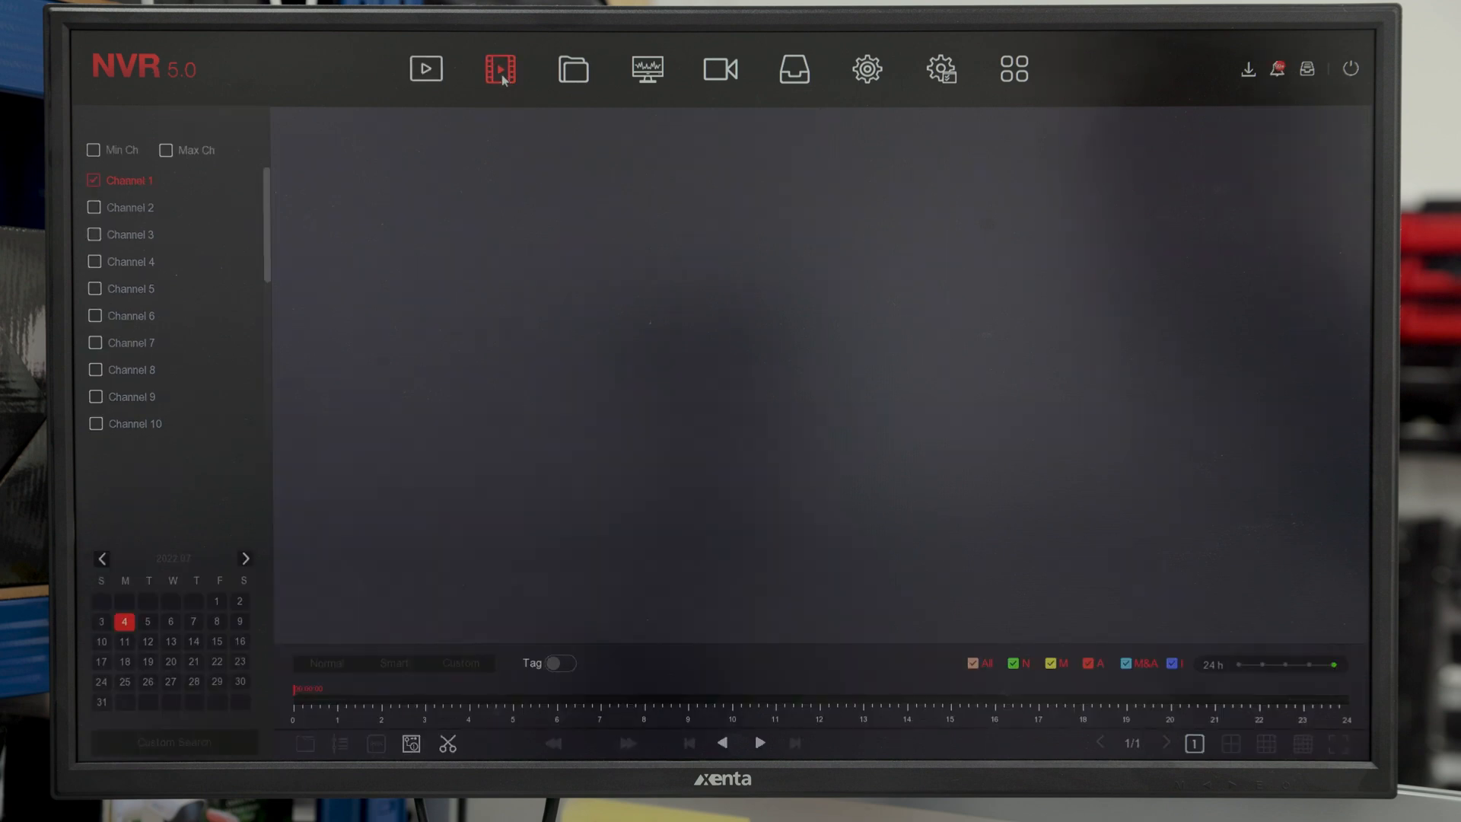
{"action": "left_click", "coordinate": [93, 289]}
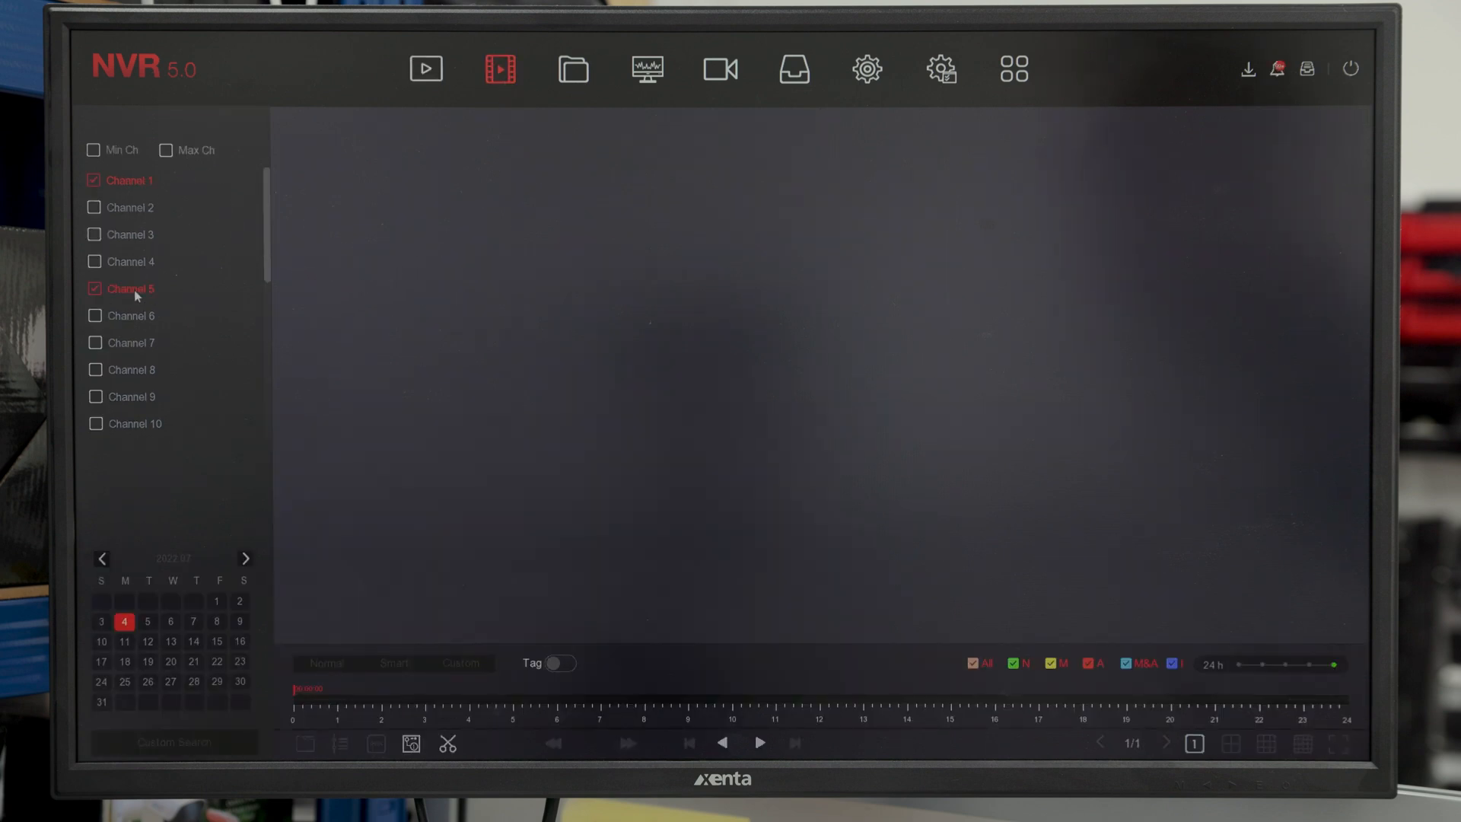
{"action": "left_click", "coordinate": [92, 180]}
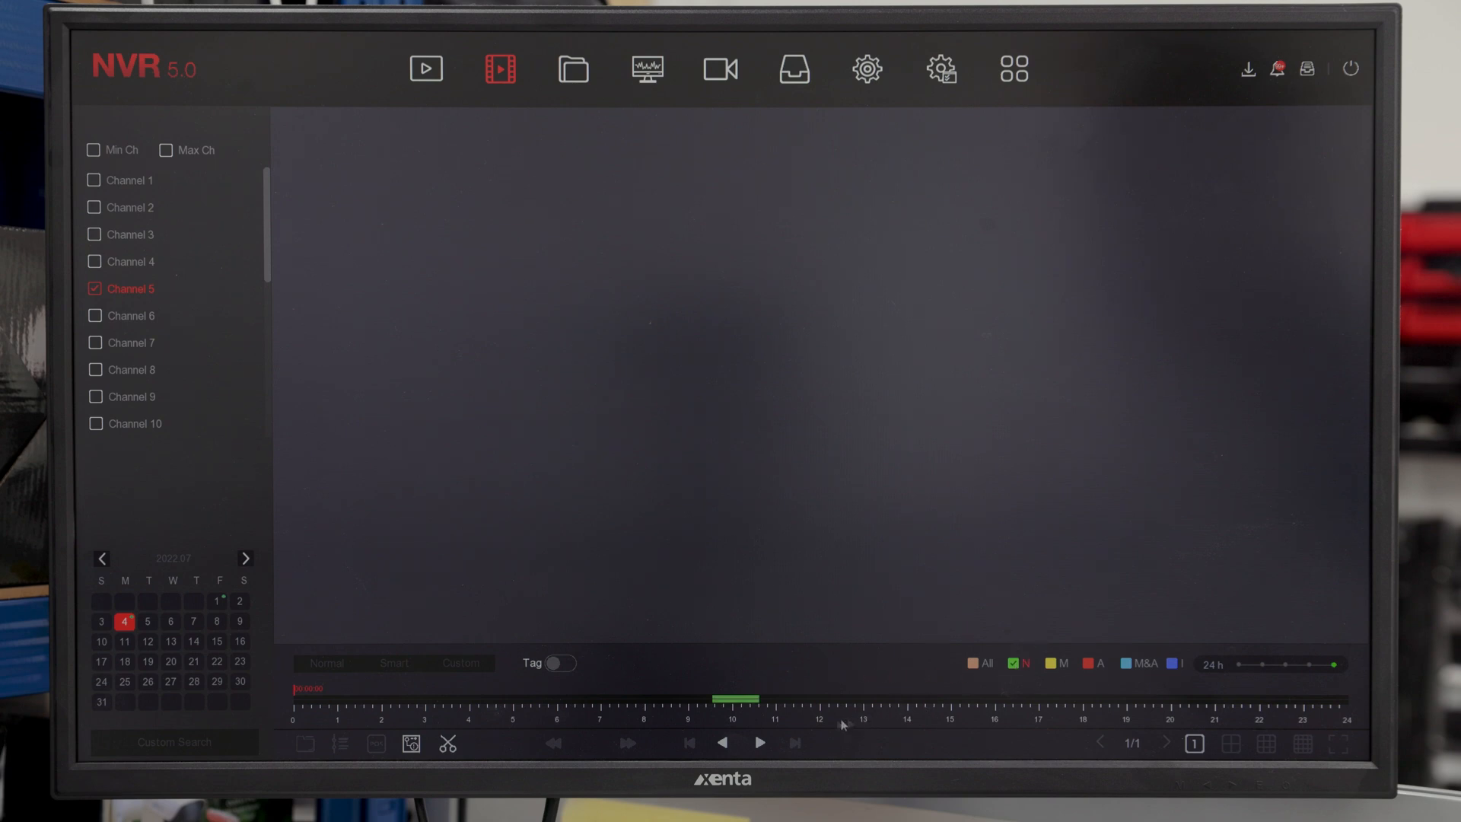
{"action": "left_click", "coordinate": [759, 743]}
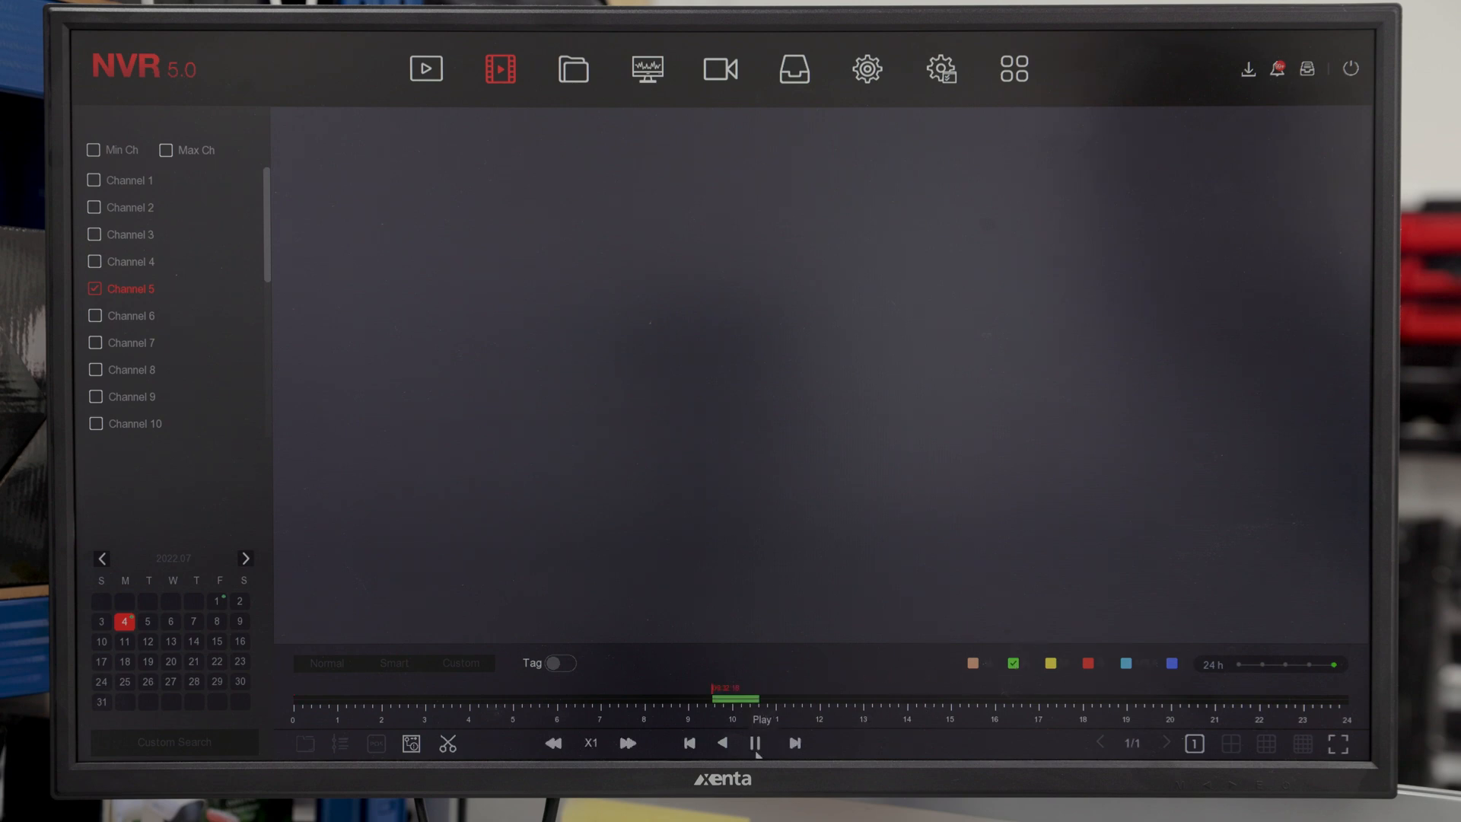
{"action": "left_click", "coordinate": [722, 743]}
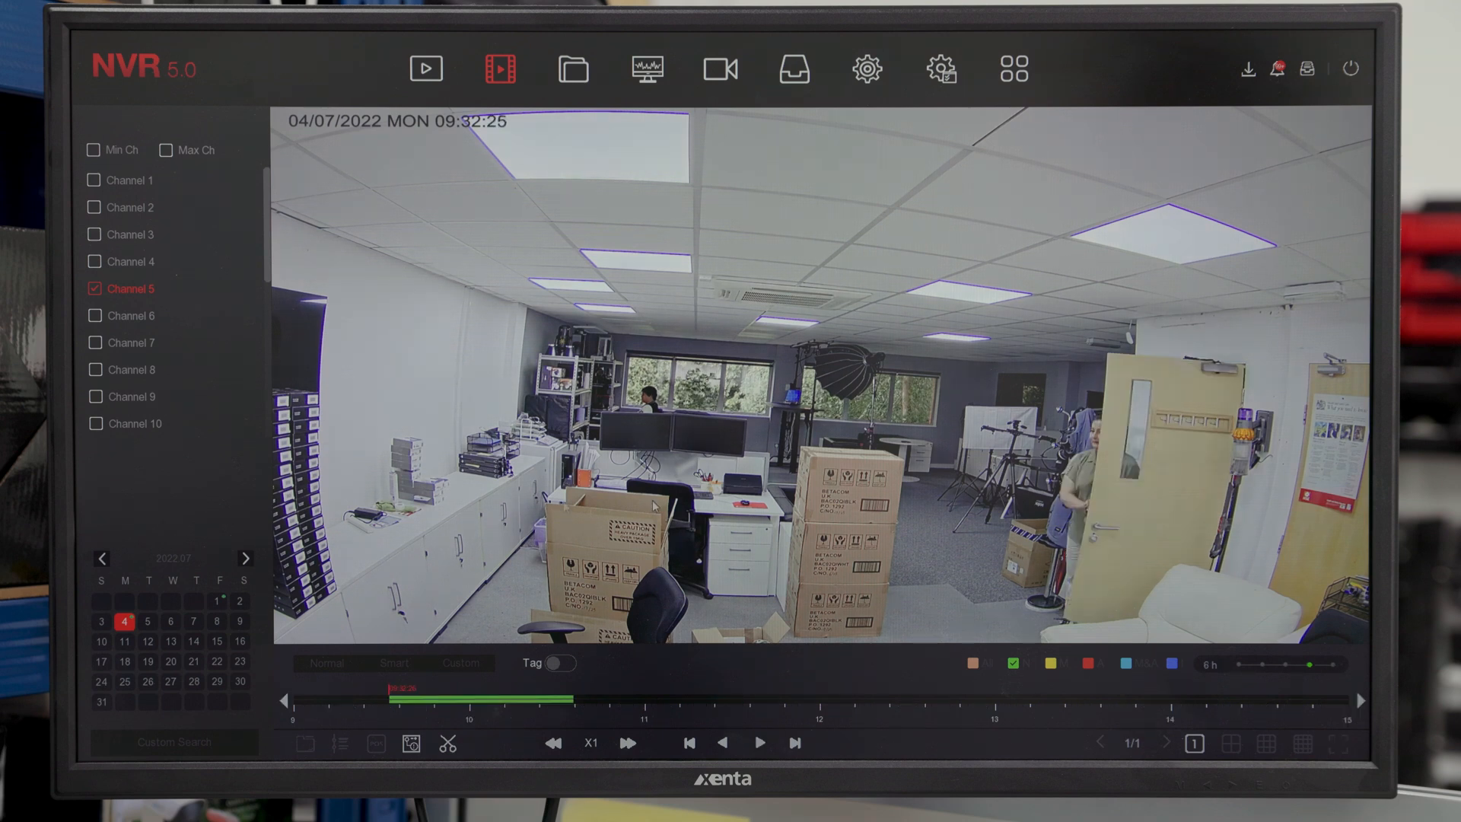
{"action": "left_click", "coordinate": [101, 622]}
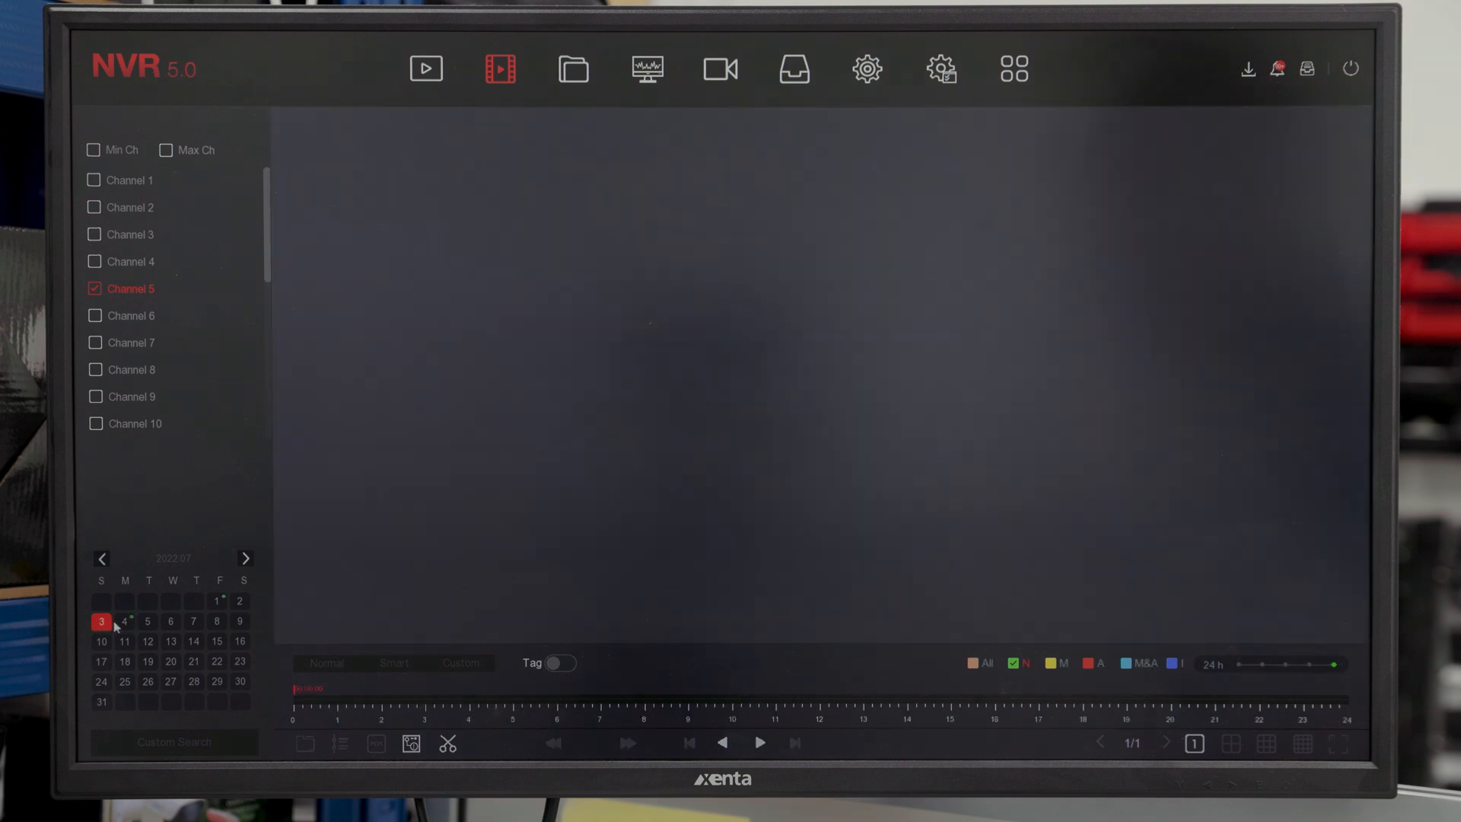
Play channel 5's 4 July smart-event recordings zoomed to 30 m, then open File Search.
{"action": "left_click", "coordinate": [124, 622]}
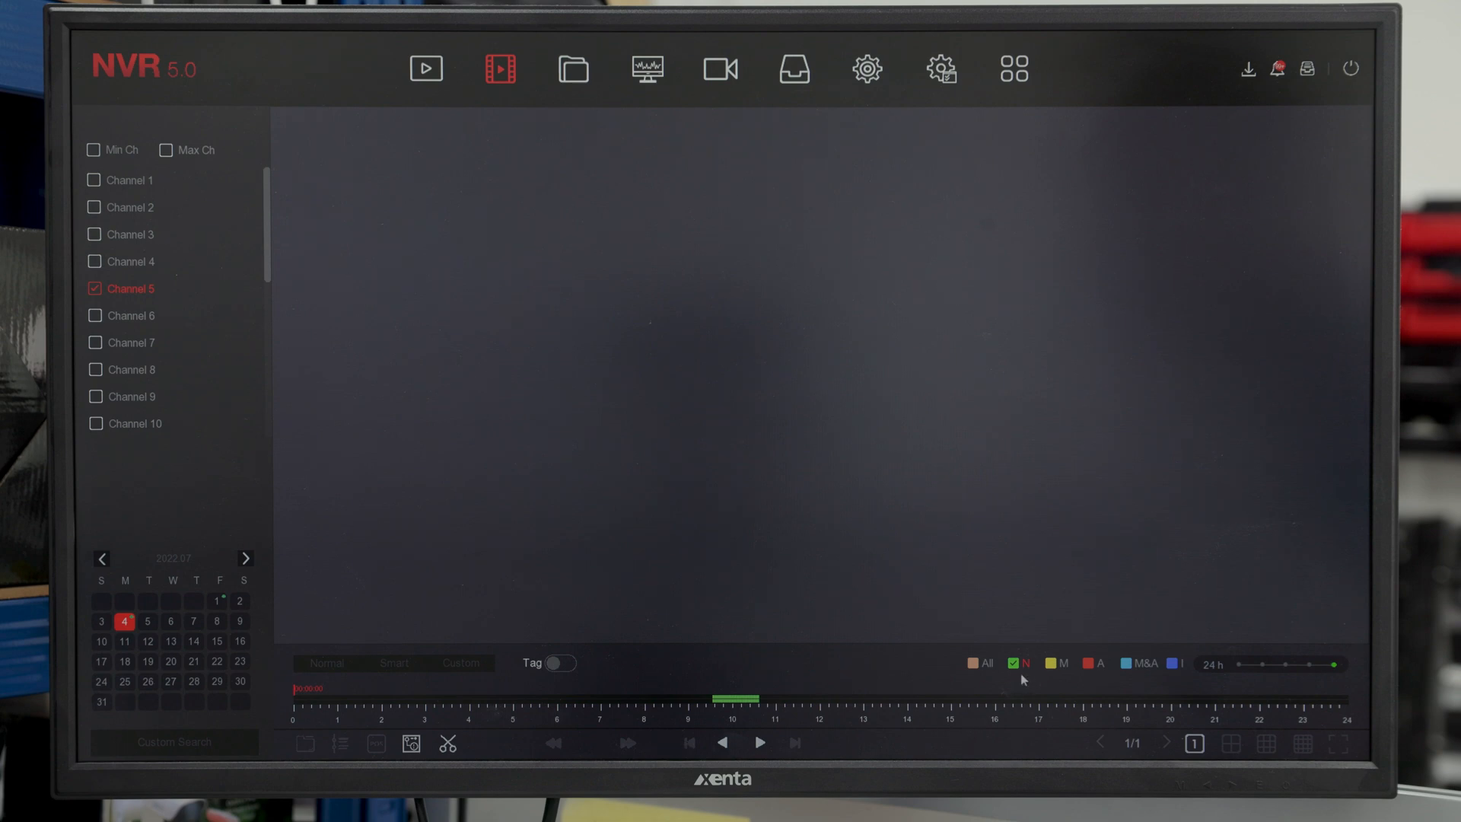
{"action": "mouse_move", "coordinate": [1137, 663]}
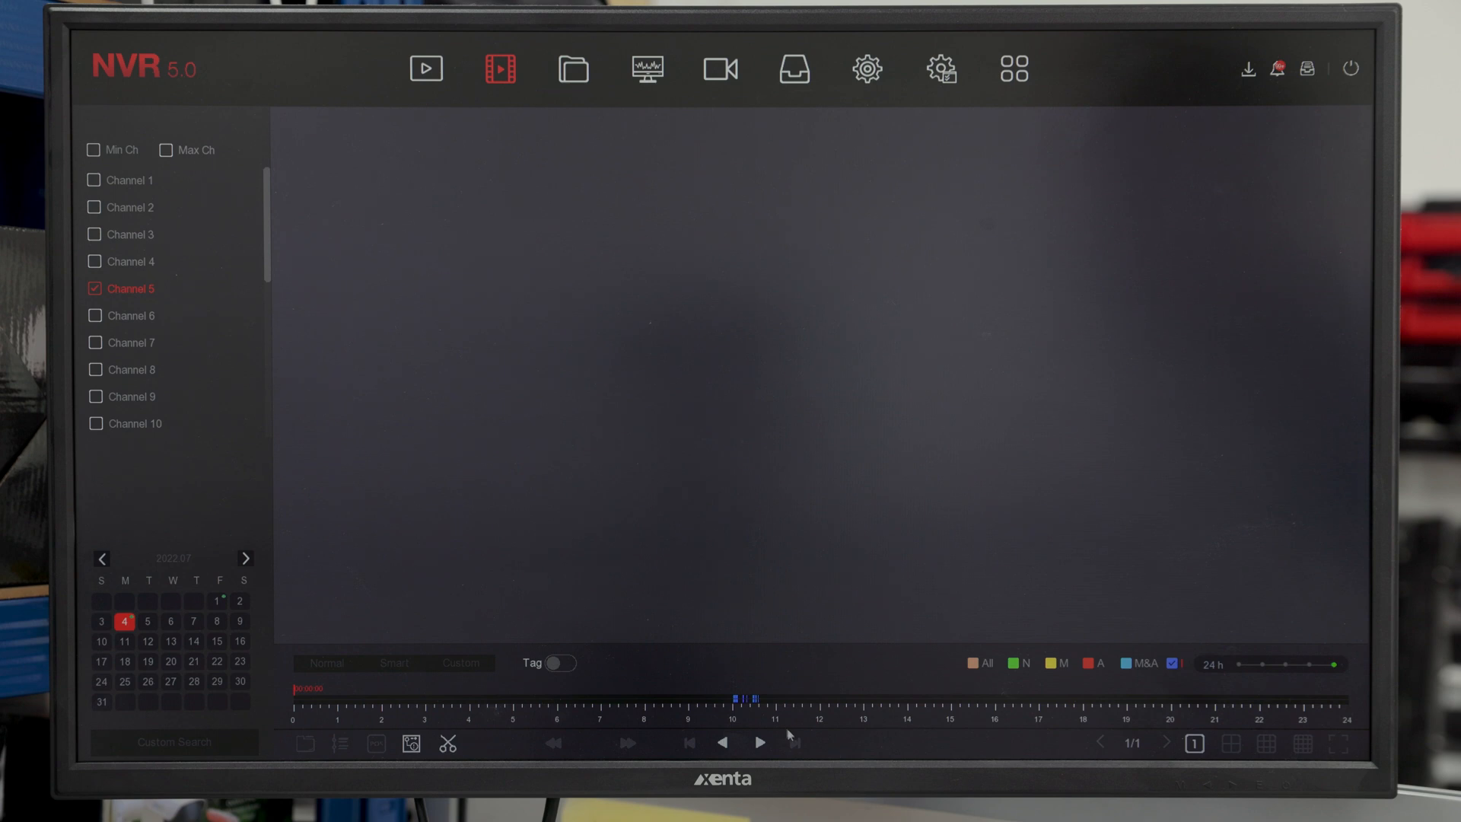
{"action": "left_click", "coordinate": [759, 743]}
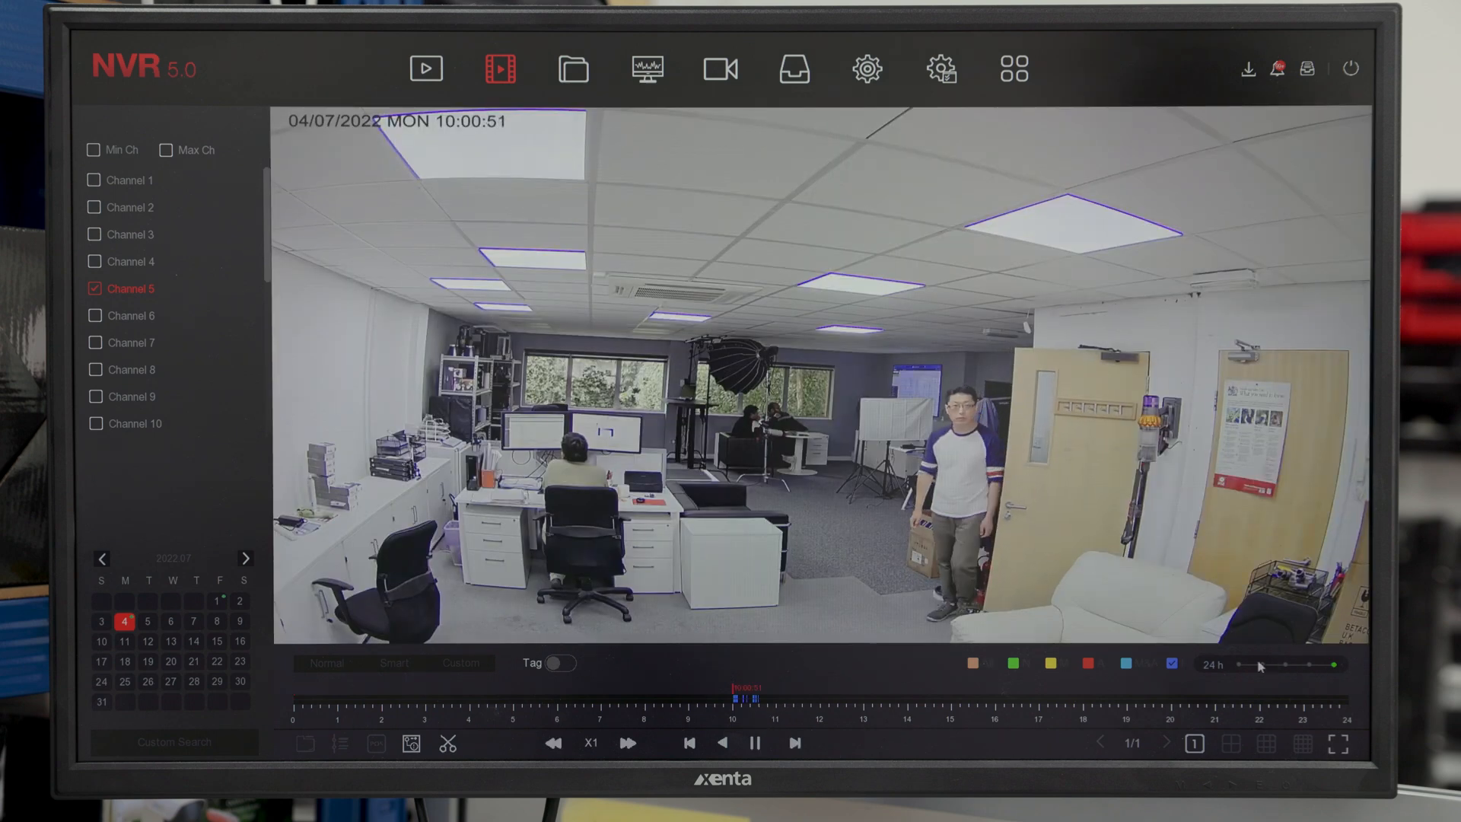
{"action": "left_click", "coordinate": [1237, 663]}
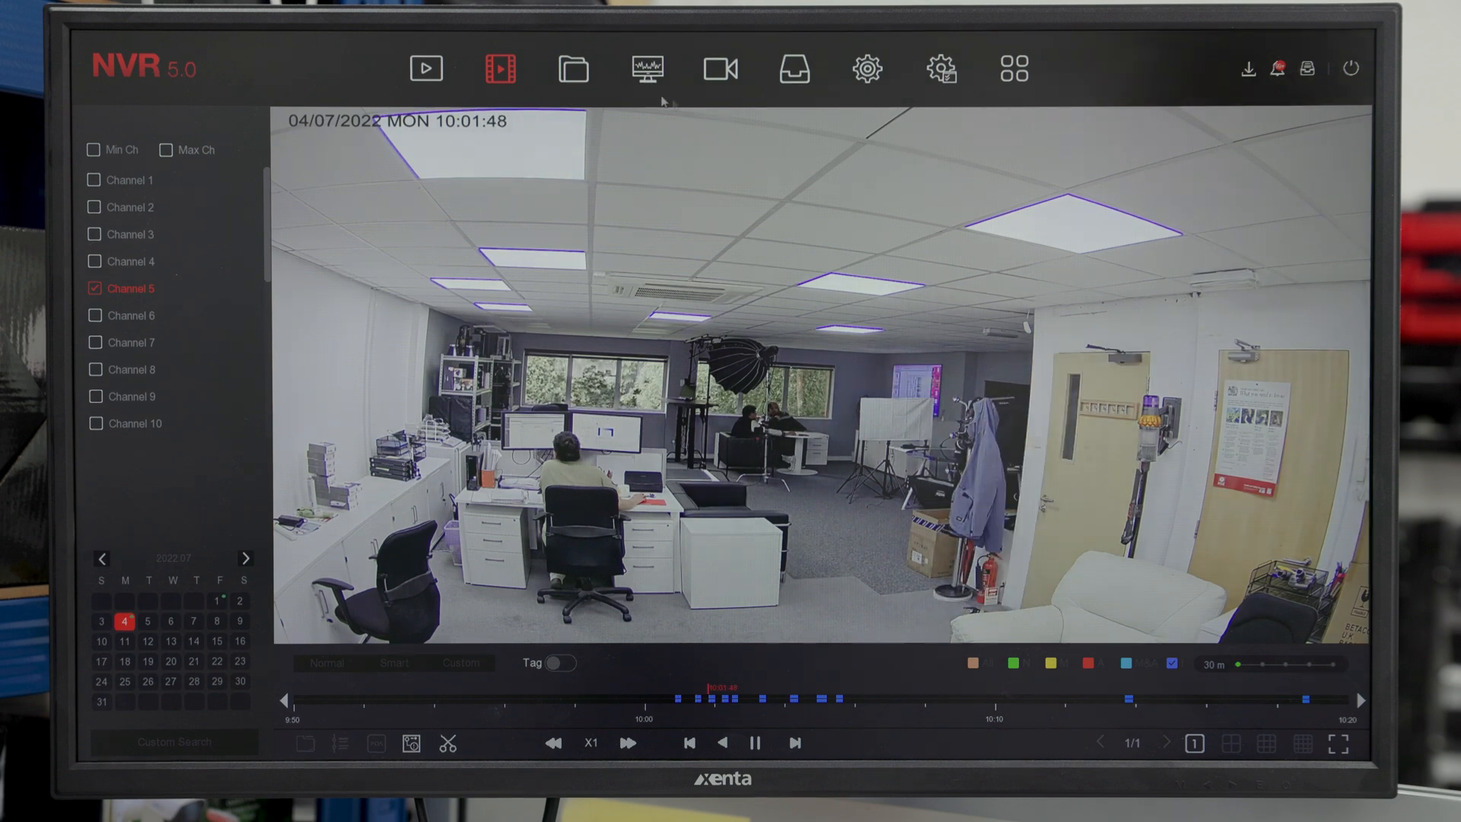
{"action": "left_click", "coordinate": [573, 68]}
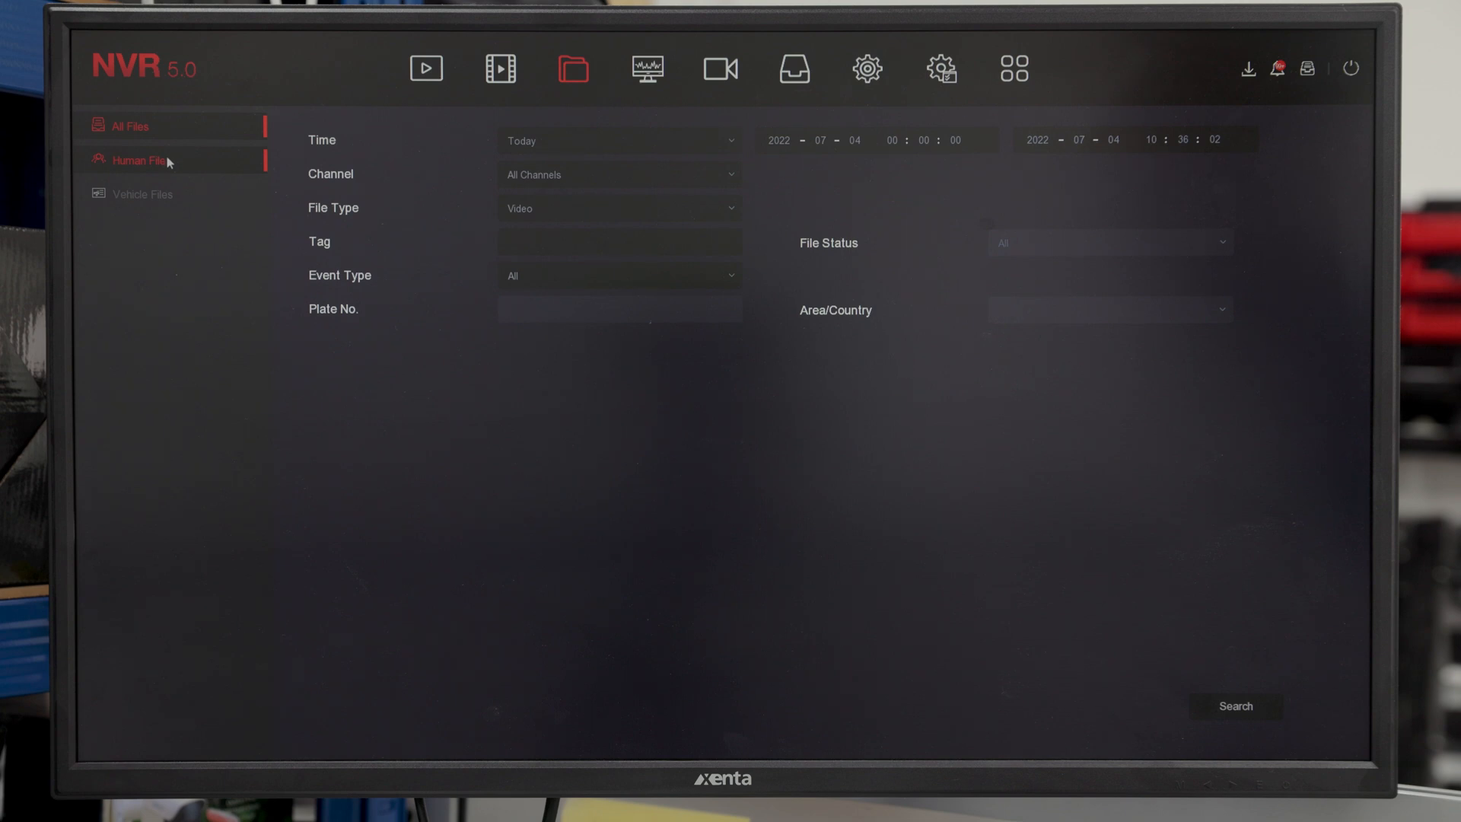
Search Human Files on channel 5 for today's videos and pictures.
{"action": "left_click", "coordinate": [139, 160]}
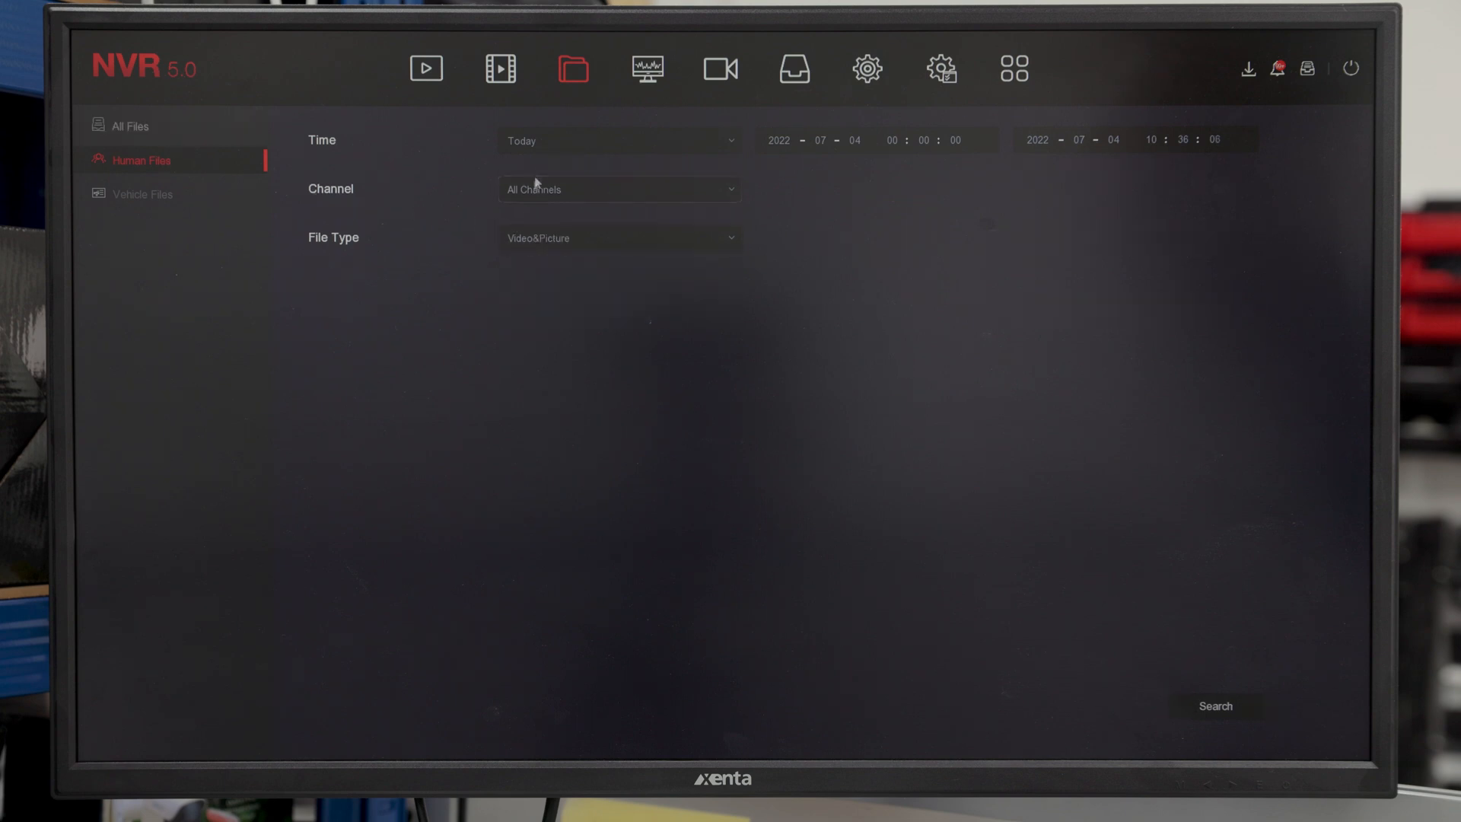
{"action": "left_click", "coordinate": [619, 190]}
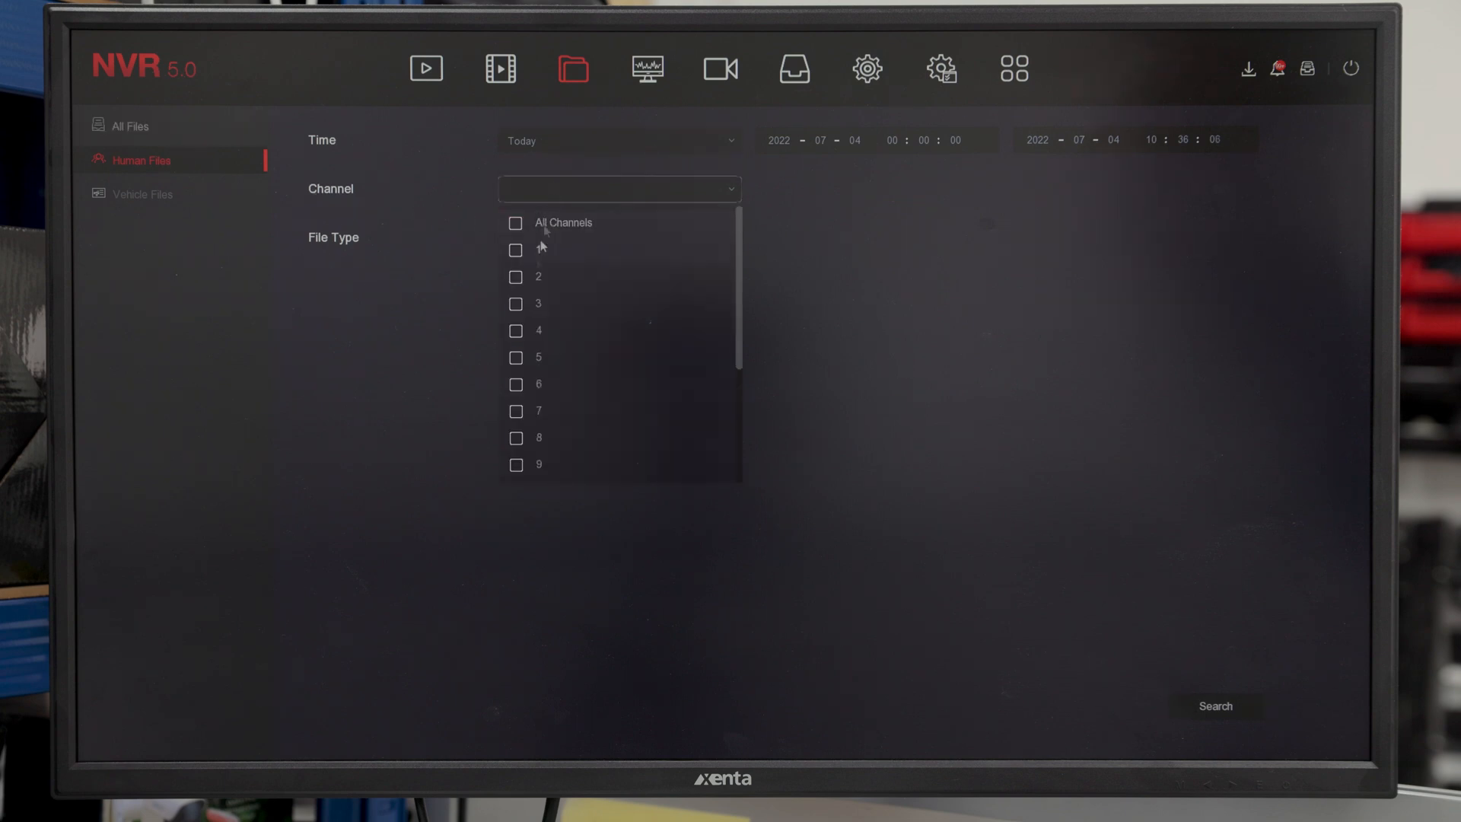
{"action": "left_click", "coordinate": [515, 357]}
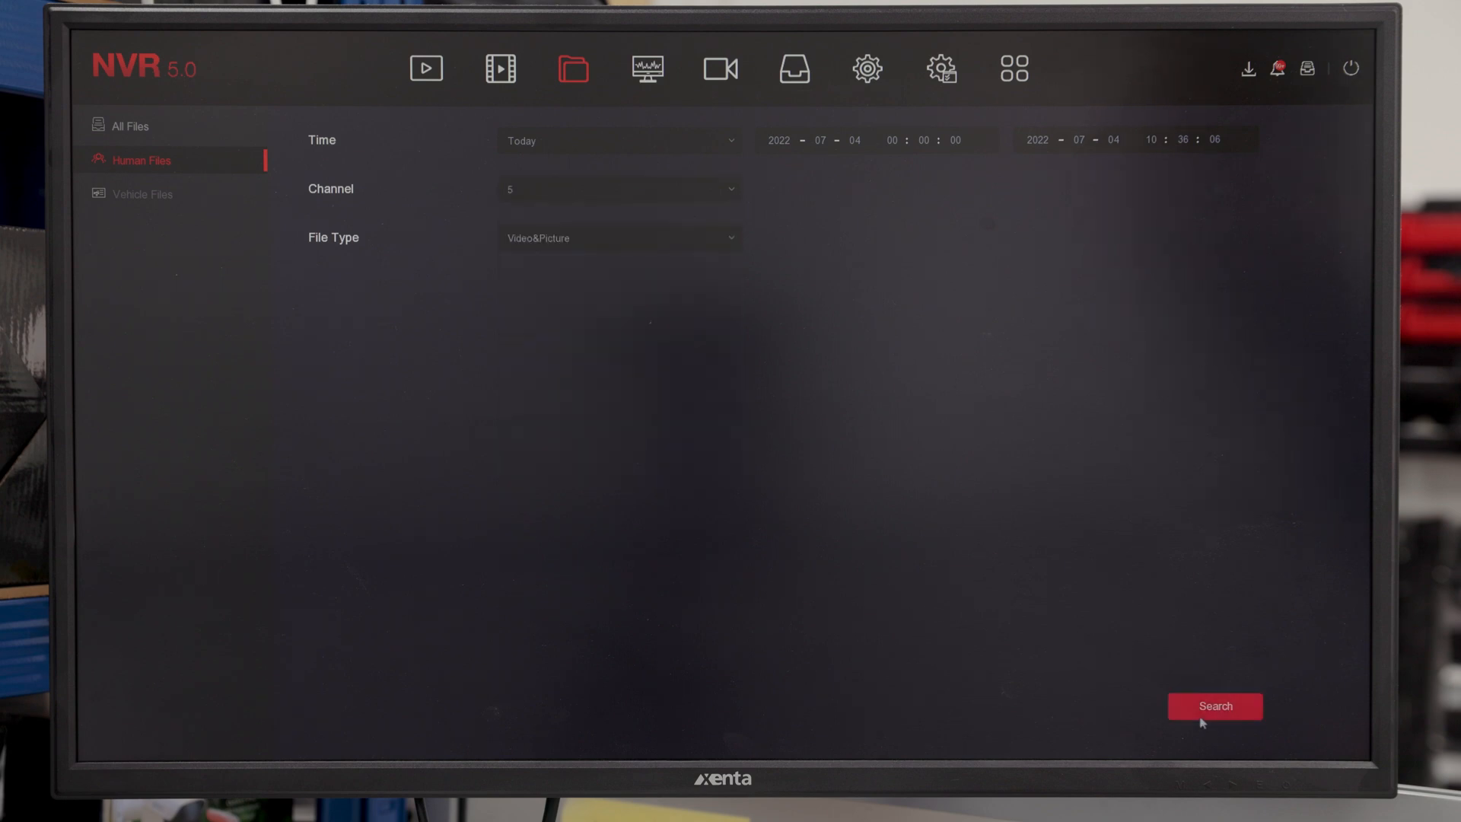
{"action": "left_click", "coordinate": [1214, 705]}
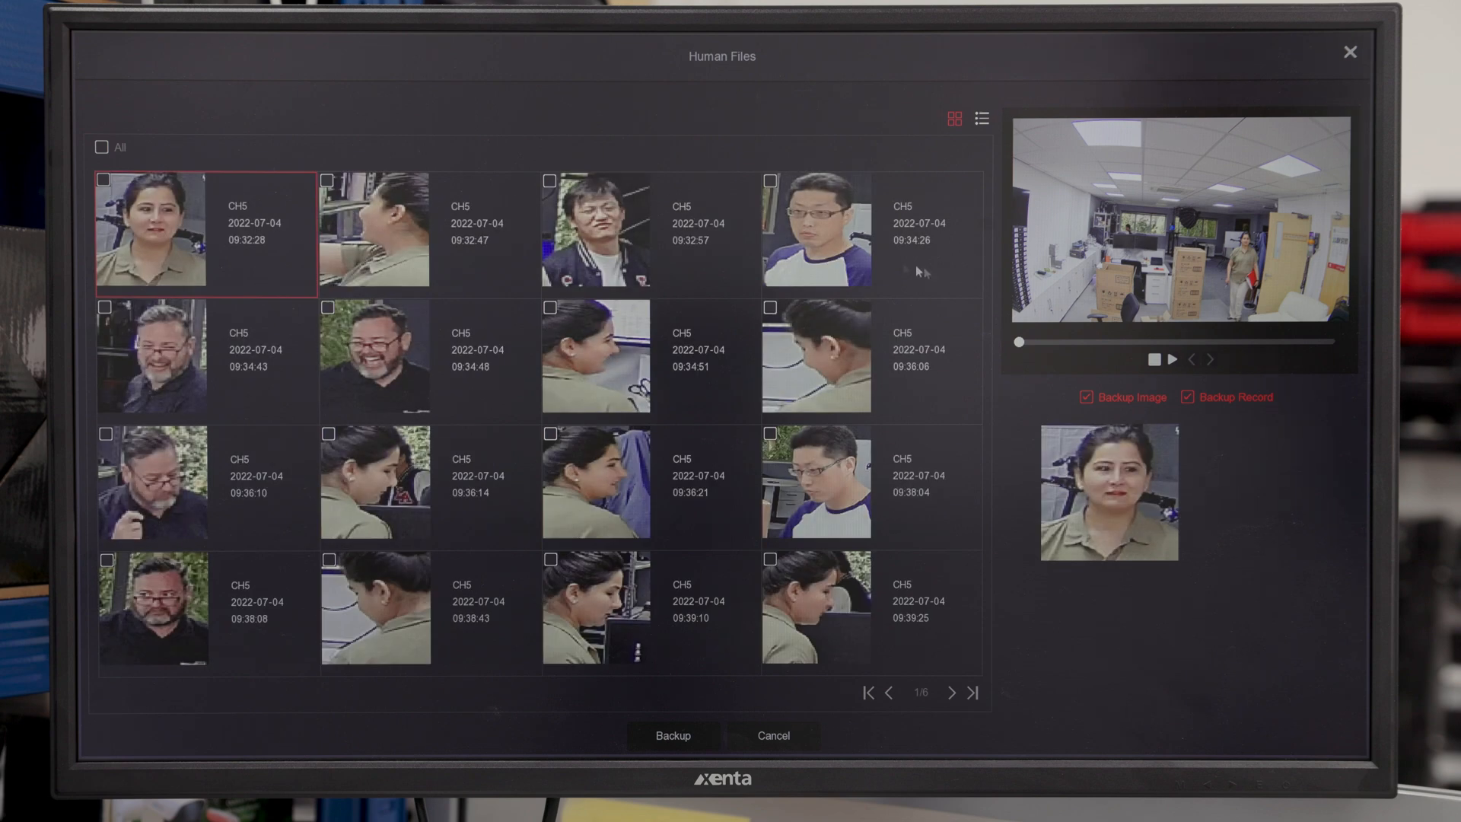
Select the 09:34:26 human capture and play its clip in the preview.
{"action": "left_click", "coordinate": [815, 233]}
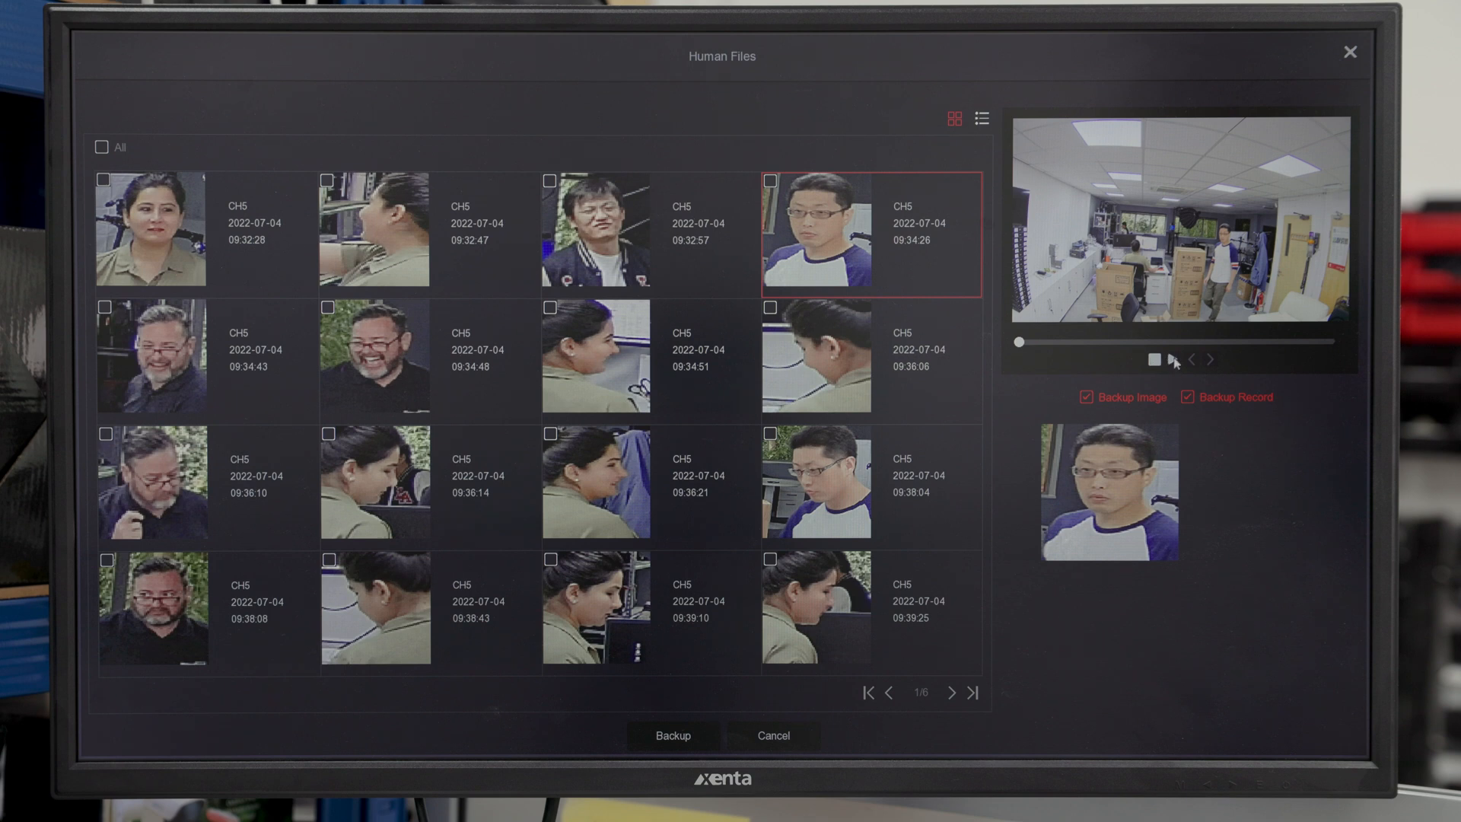
{"action": "left_click", "coordinate": [1175, 360]}
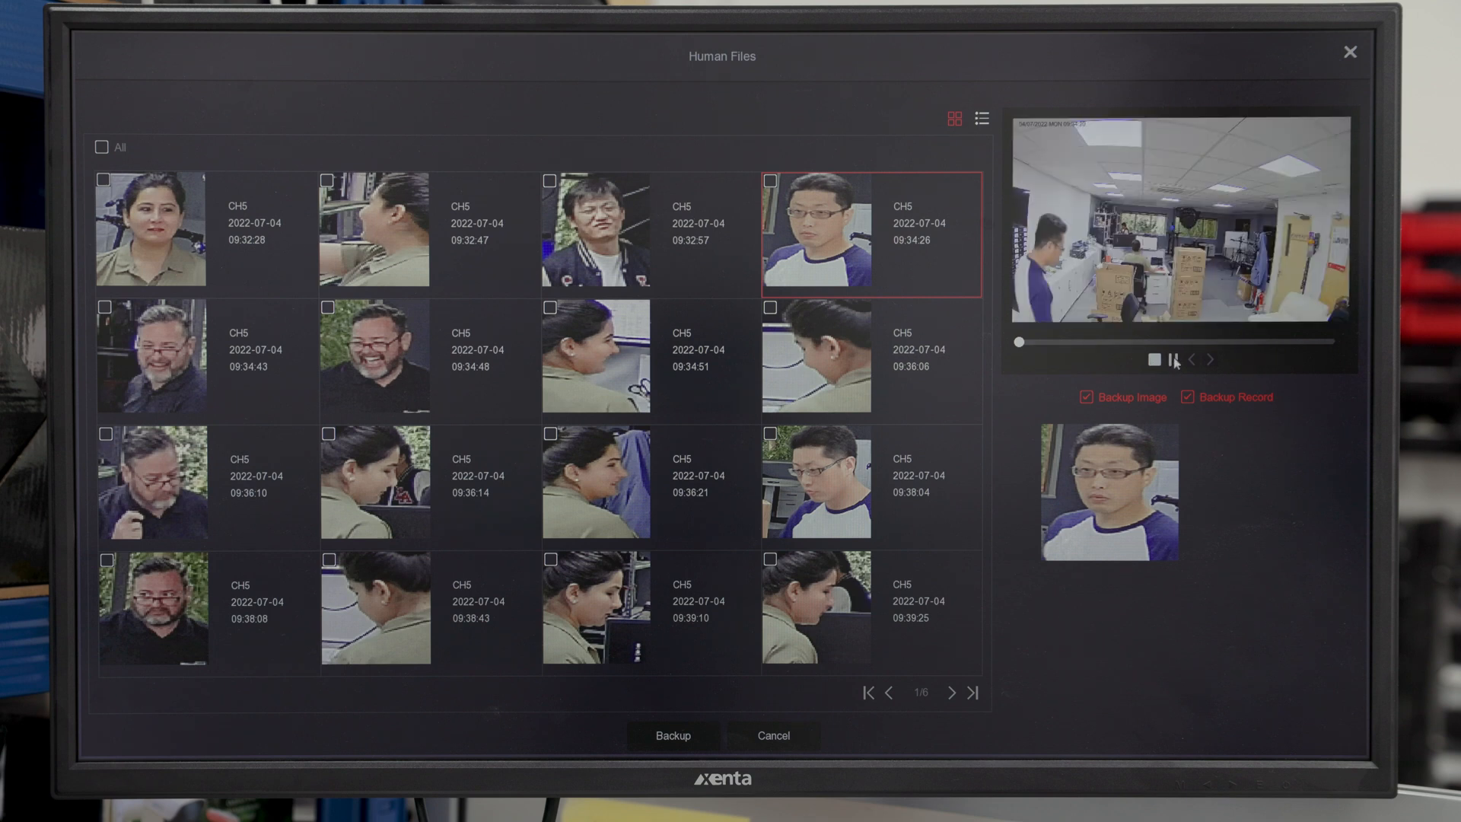